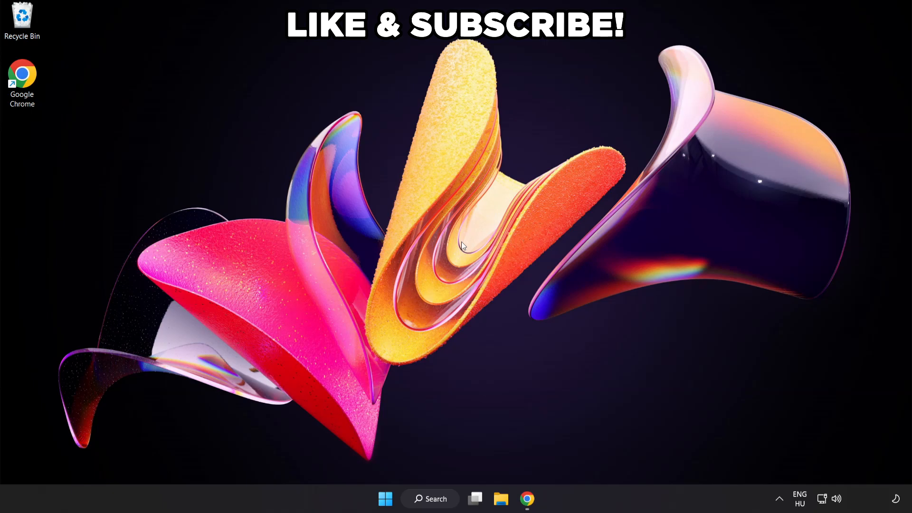
mouse_move(430, 509)
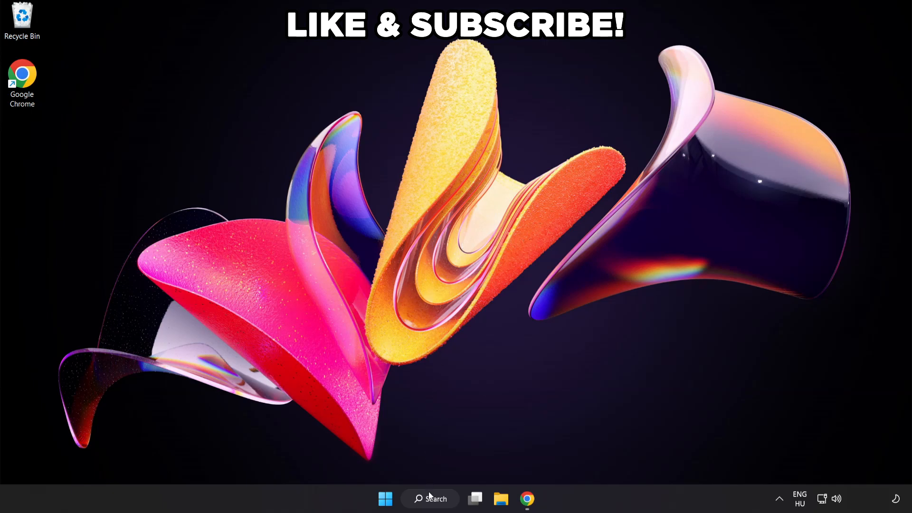
- Search Windows for 'edit power plan'
left_click(429, 499)
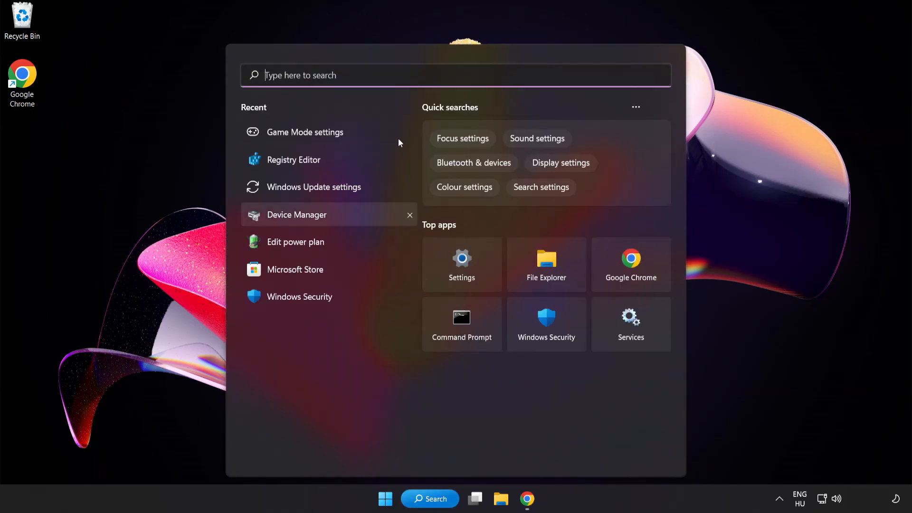
type("edit power plan")
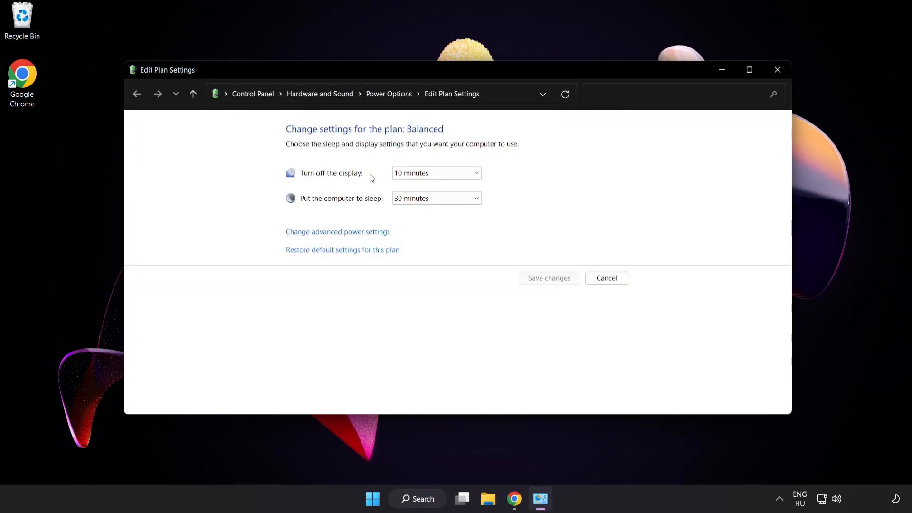
mouse_move(392, 100)
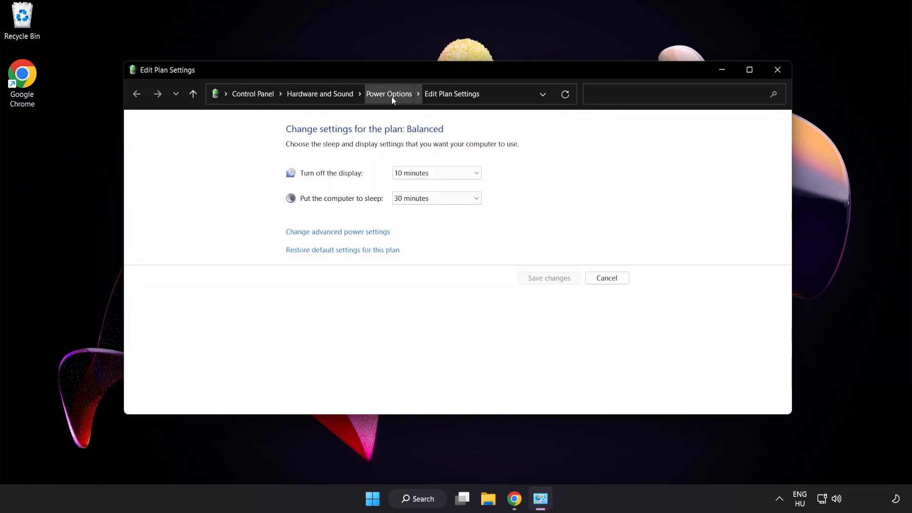
- Make High performance the active power plan in Power Options and close the window
left_click(389, 93)
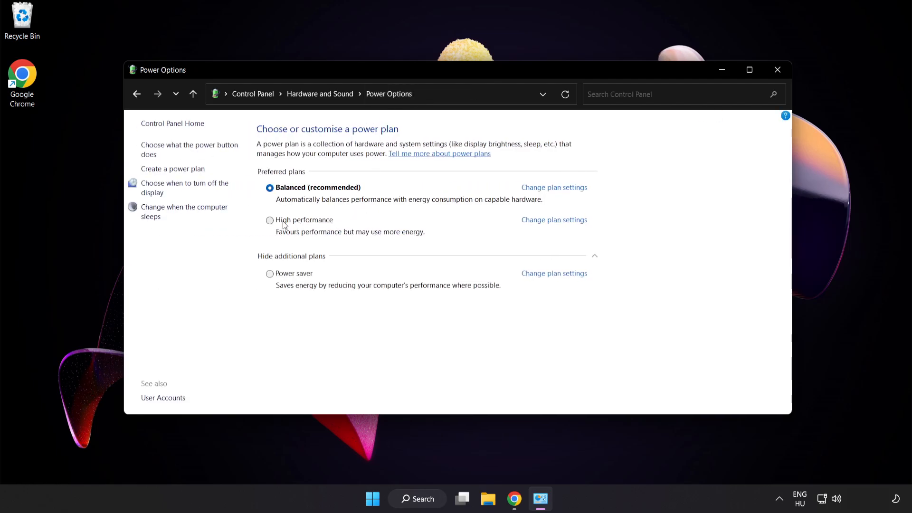
mouse_move(303, 224)
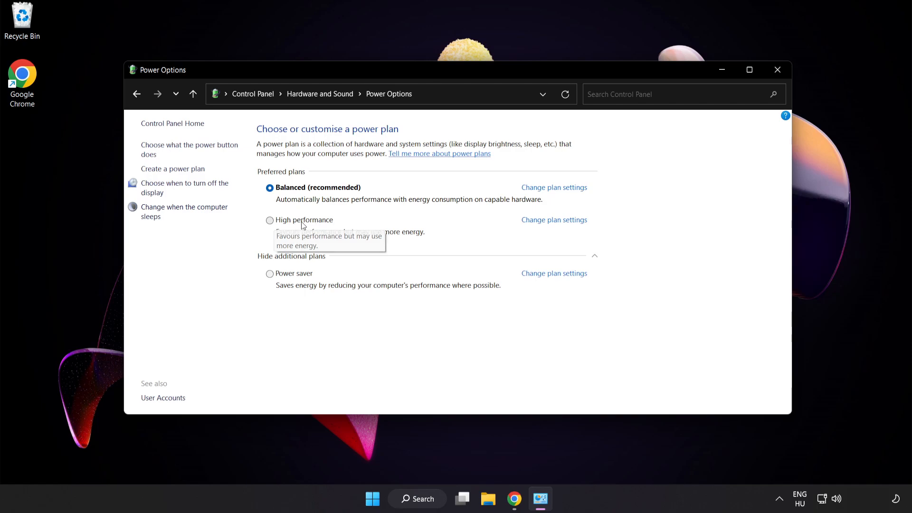
left_click(269, 220)
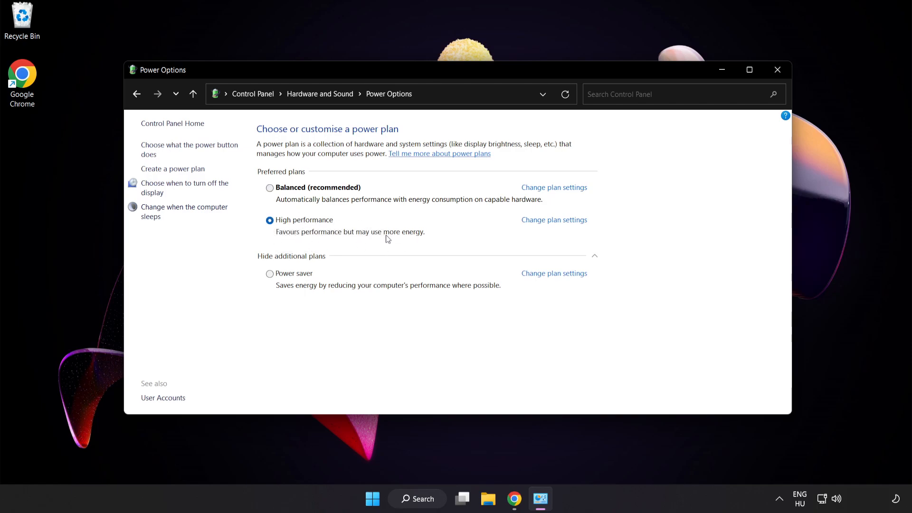
mouse_move(777, 72)
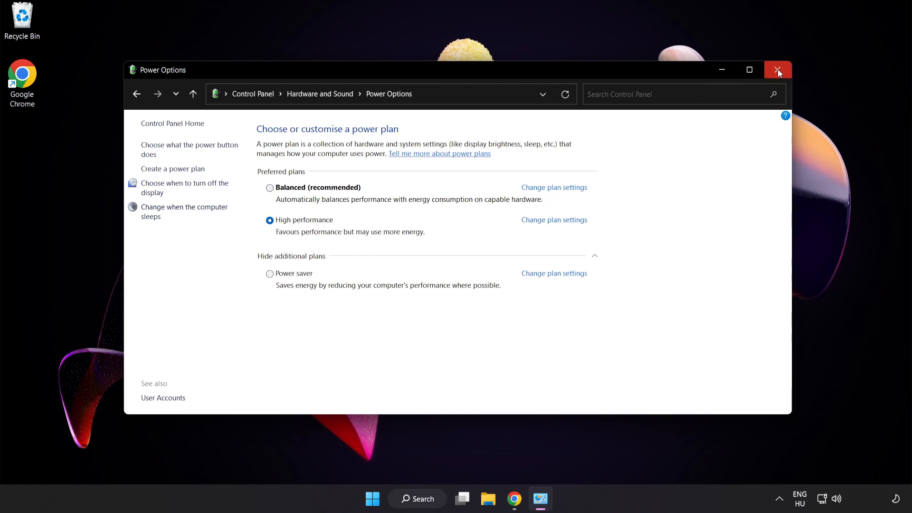
mouse_move(778, 71)
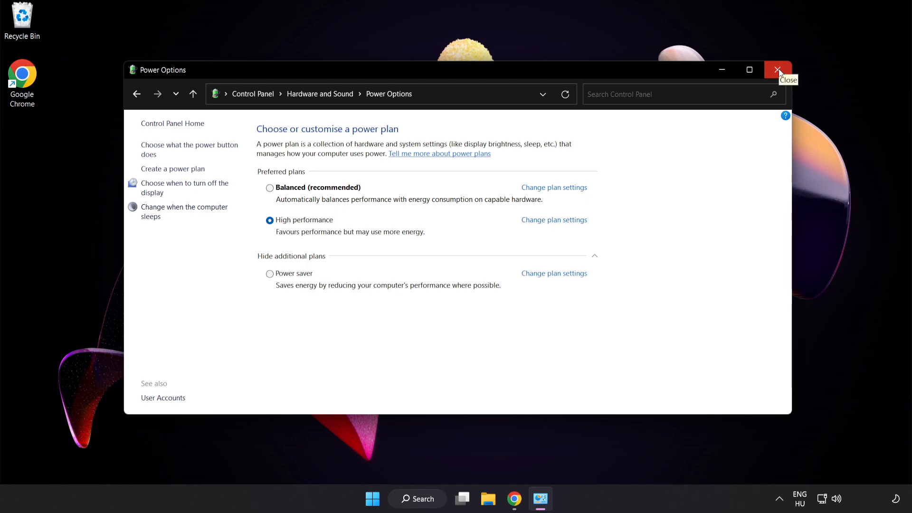
left_click(776, 69)
type("device manager")
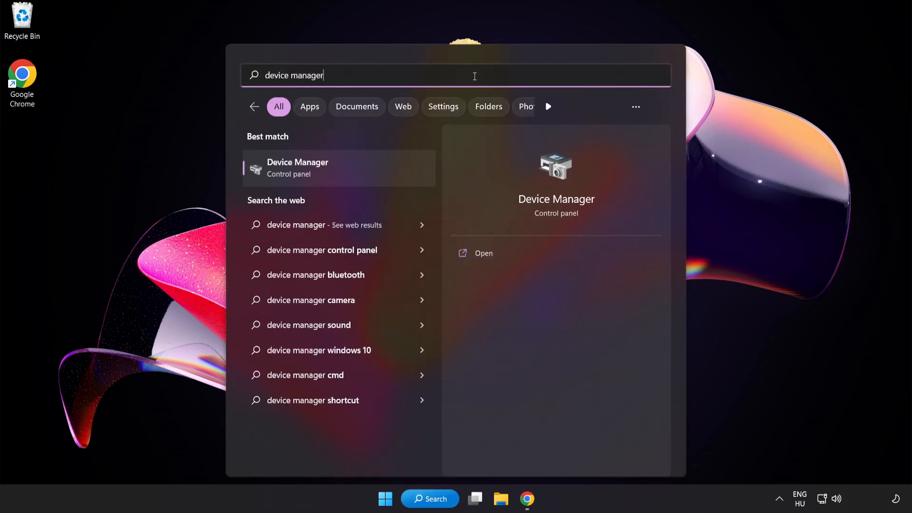
mouse_move(375, 174)
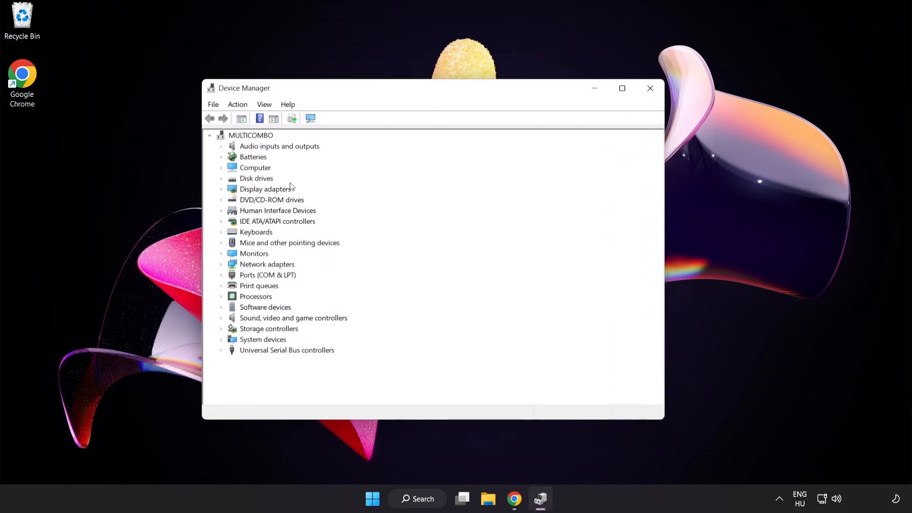
- Search automatically for a VMware SVGA 3D driver, confirm it is already best, and close Device Manager
left_click(266, 189)
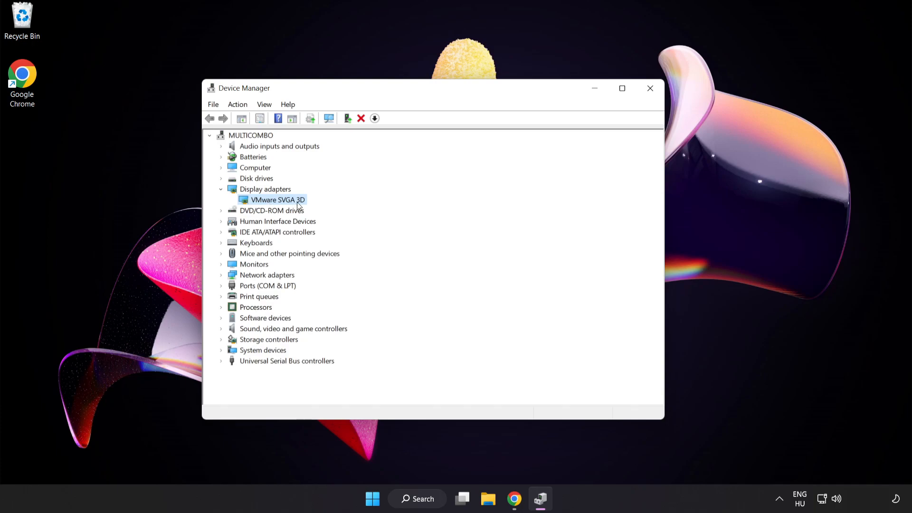
mouse_move(292, 203)
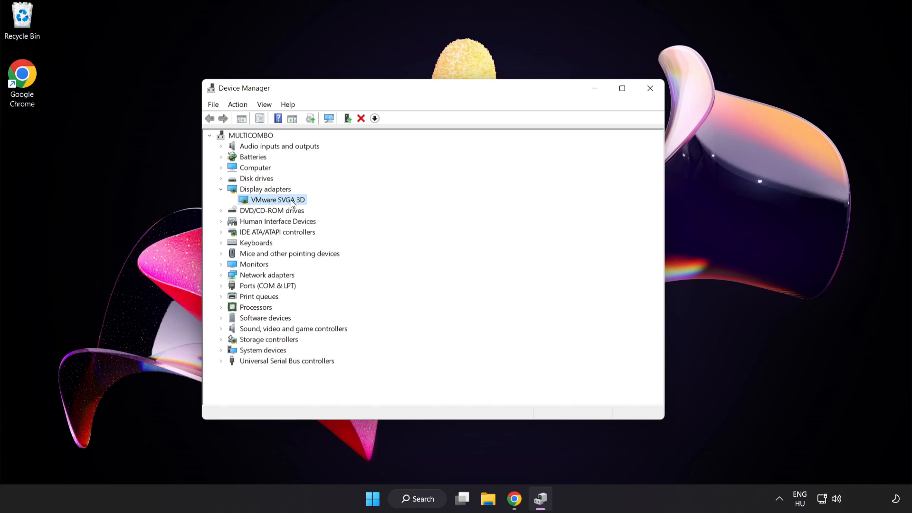
right_click(277, 199)
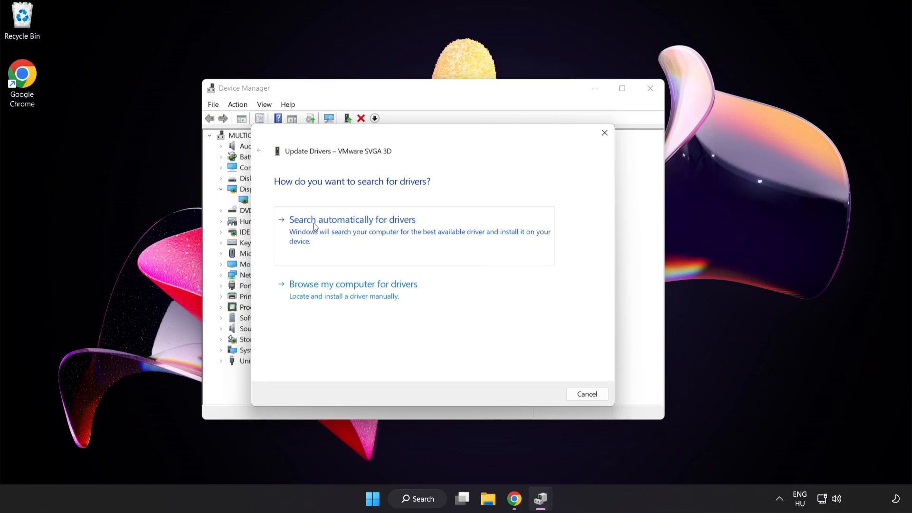
left_click(351, 219)
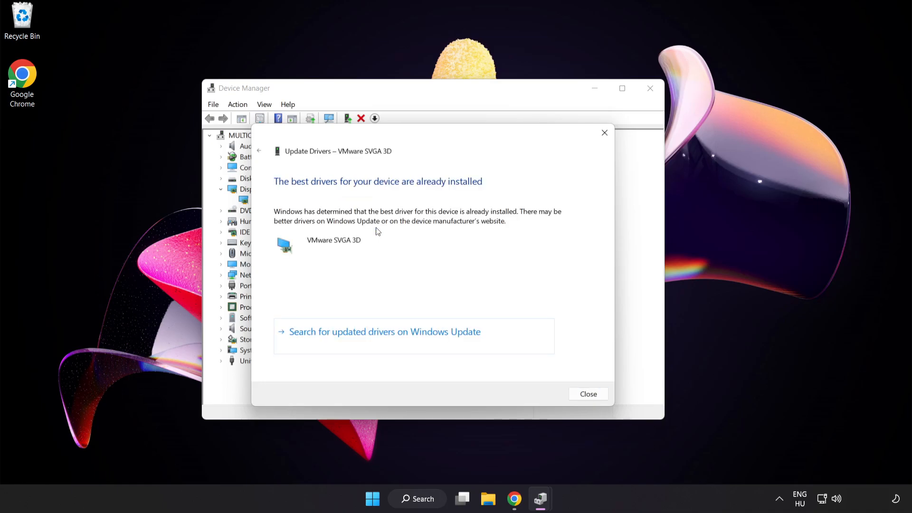
mouse_move(389, 193)
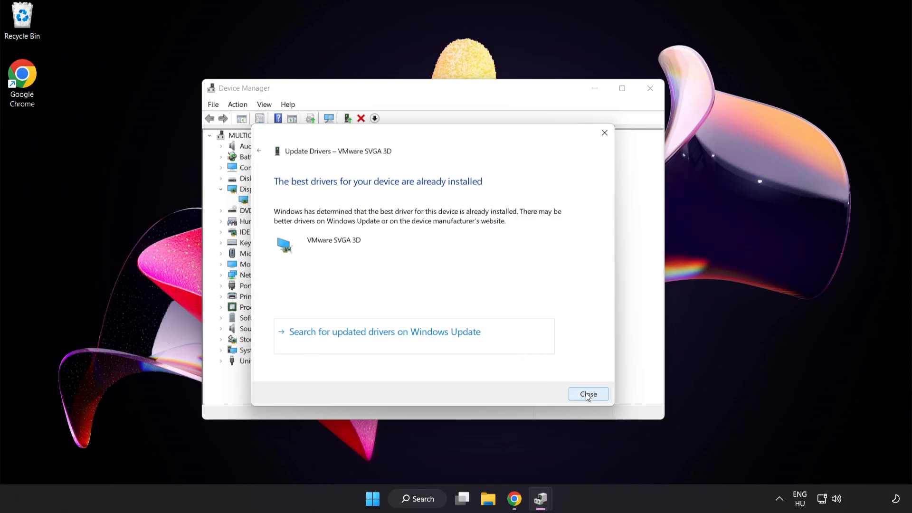
left_click(589, 393)
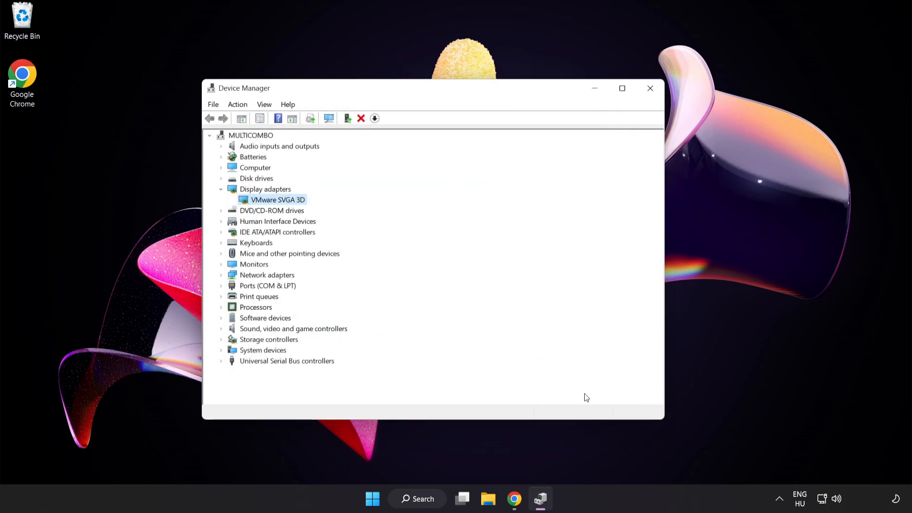
mouse_move(650, 88)
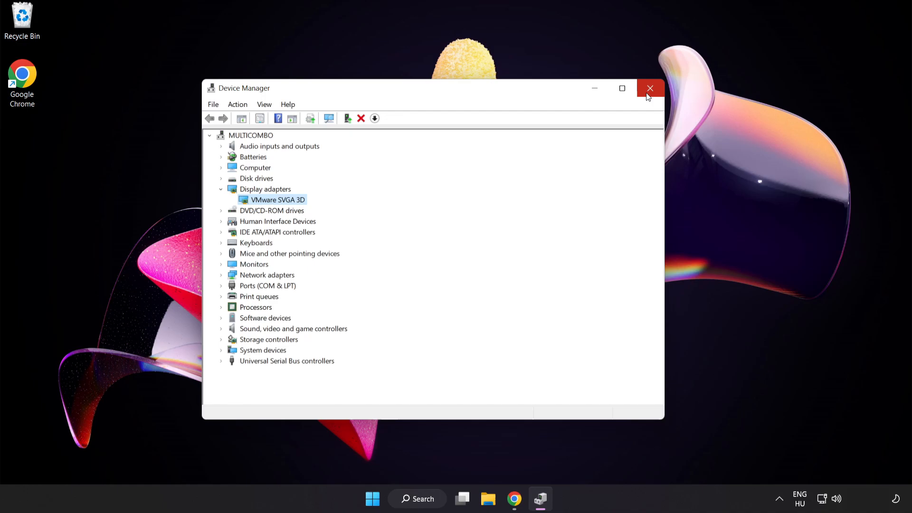
left_click(650, 89)
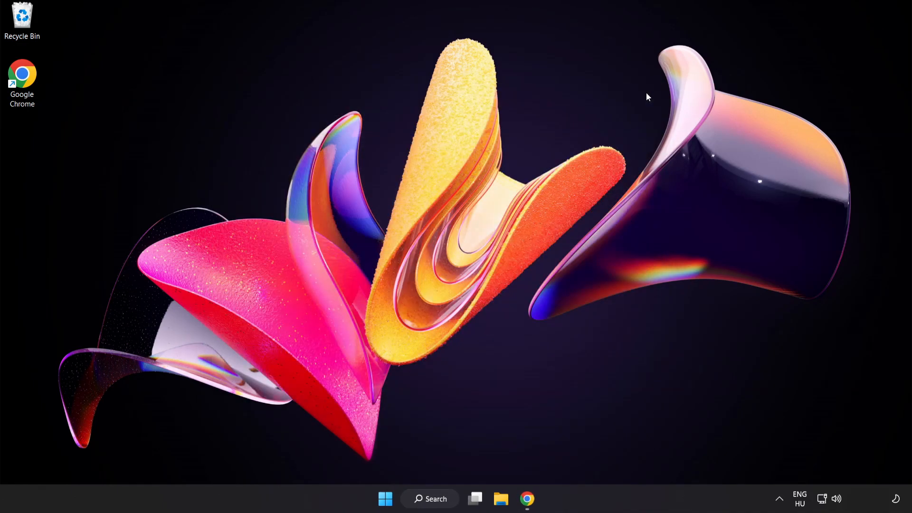
mouse_move(452, 470)
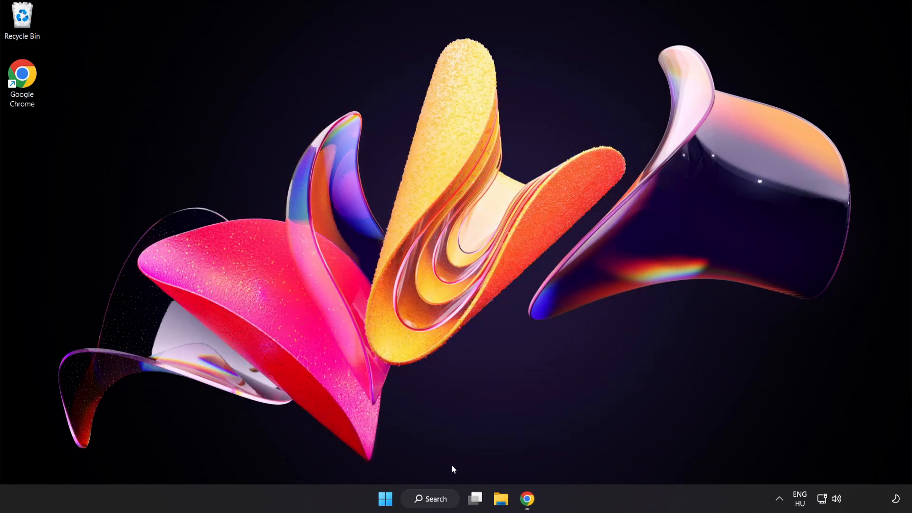
- Search 'game mode settings', reach the Game Mode page and switch Game Mode on
left_click(430, 499)
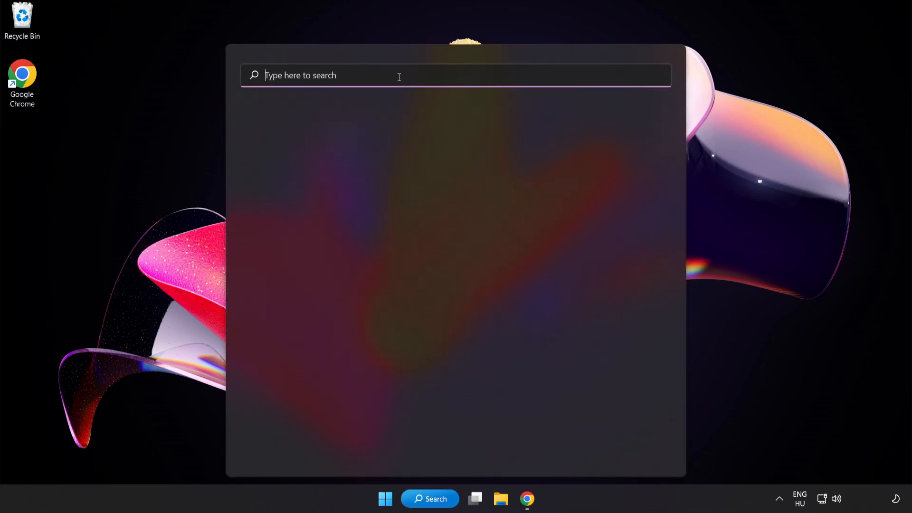
type("game mode settings")
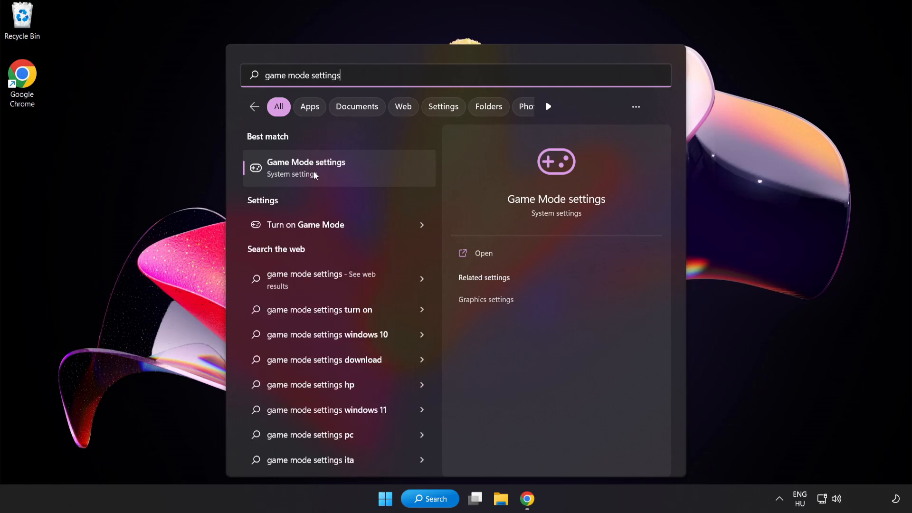
left_click(306, 168)
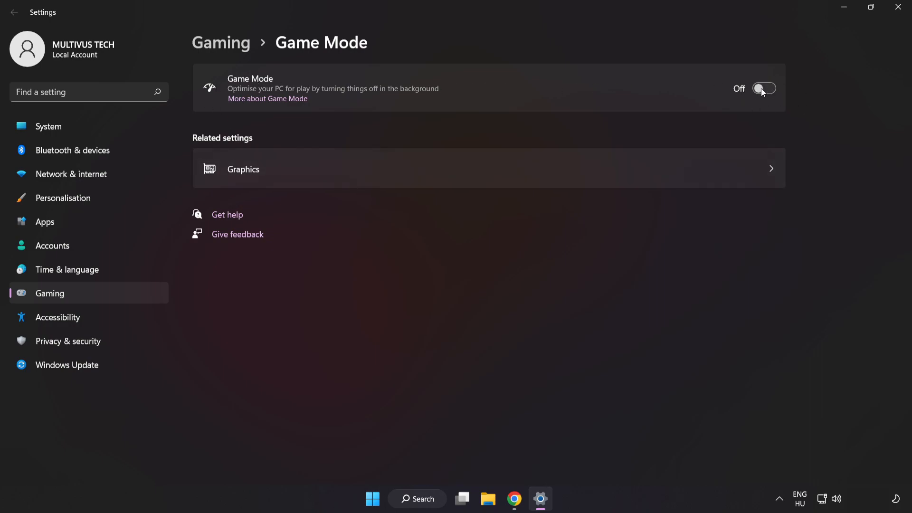
left_click(763, 88)
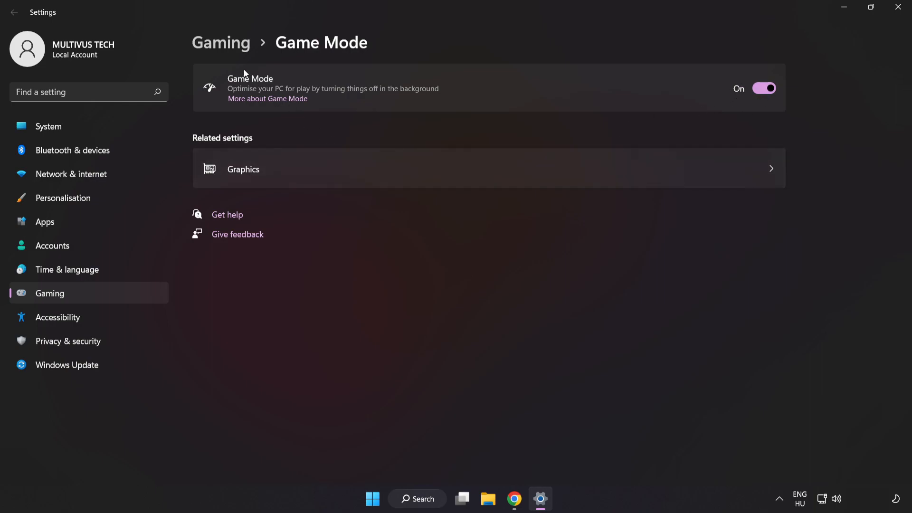
mouse_move(226, 50)
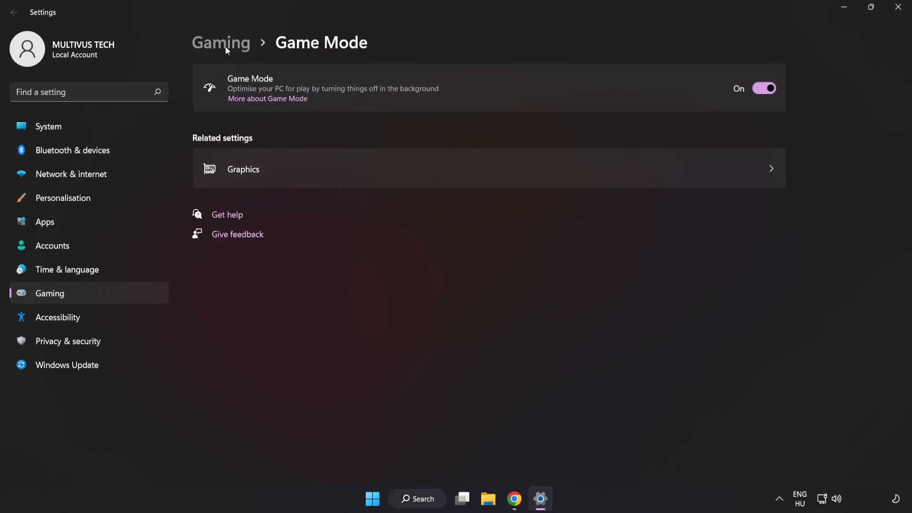
- Switch off the controller button opening Xbox Game Bar and close Settings
left_click(221, 43)
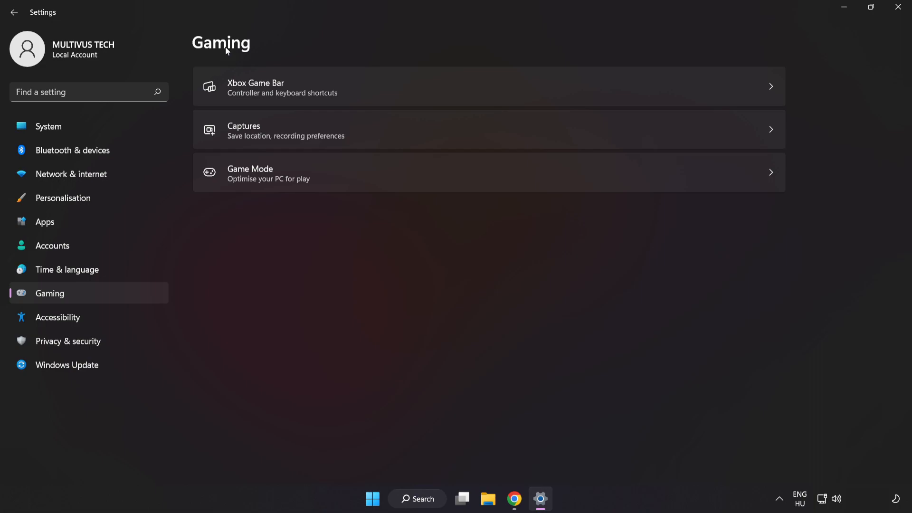
mouse_move(293, 90)
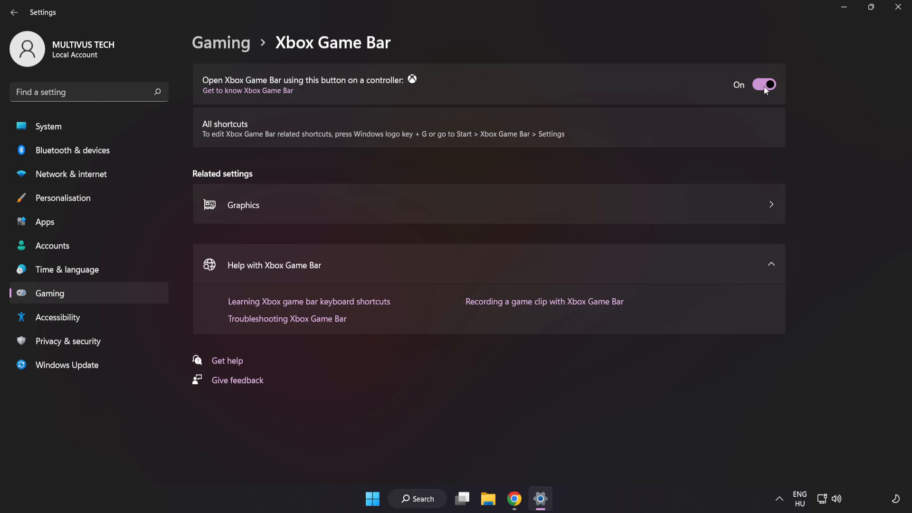
left_click(763, 84)
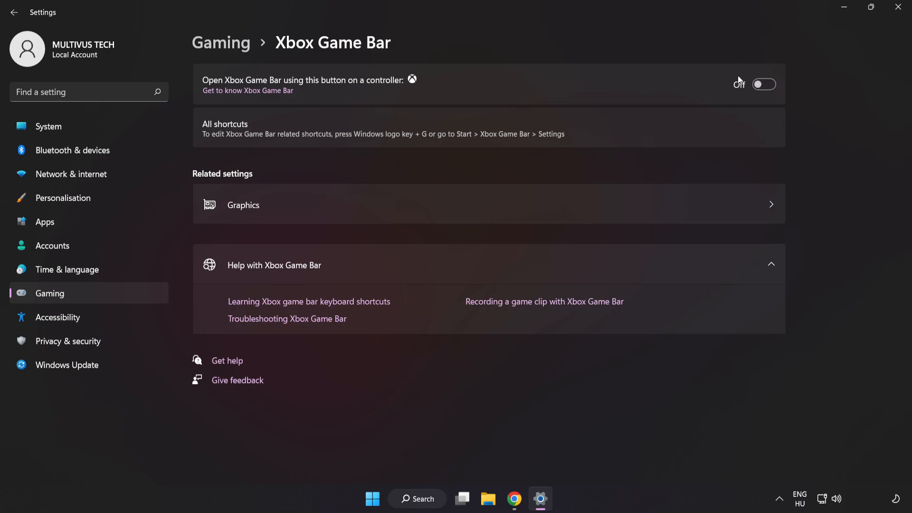
mouse_move(724, 87)
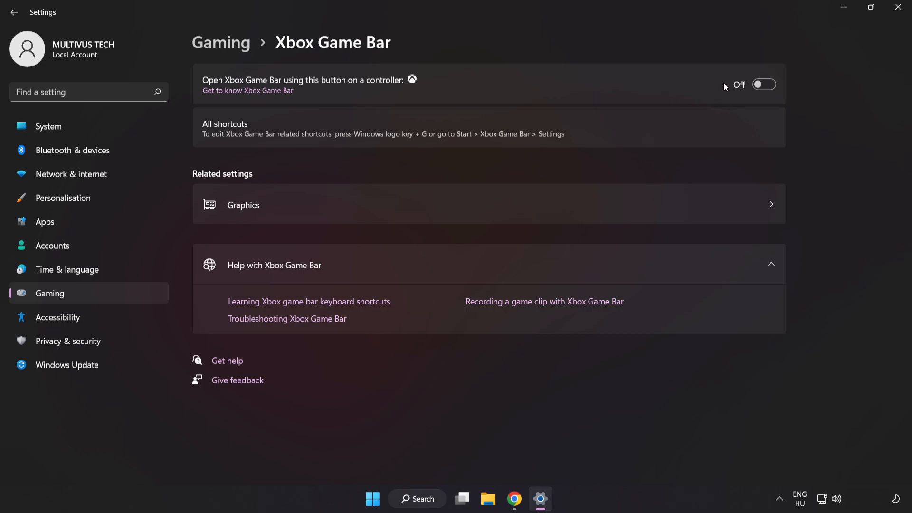
mouse_move(896, 8)
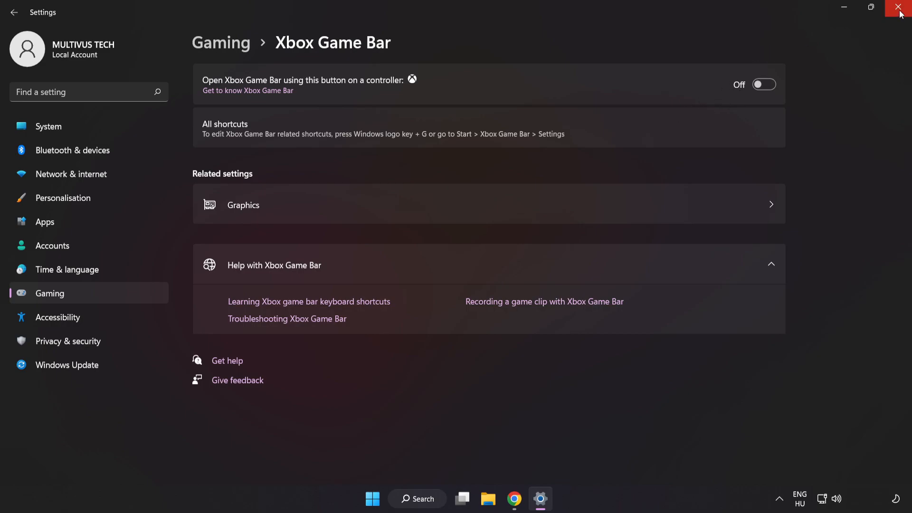
left_click(895, 7)
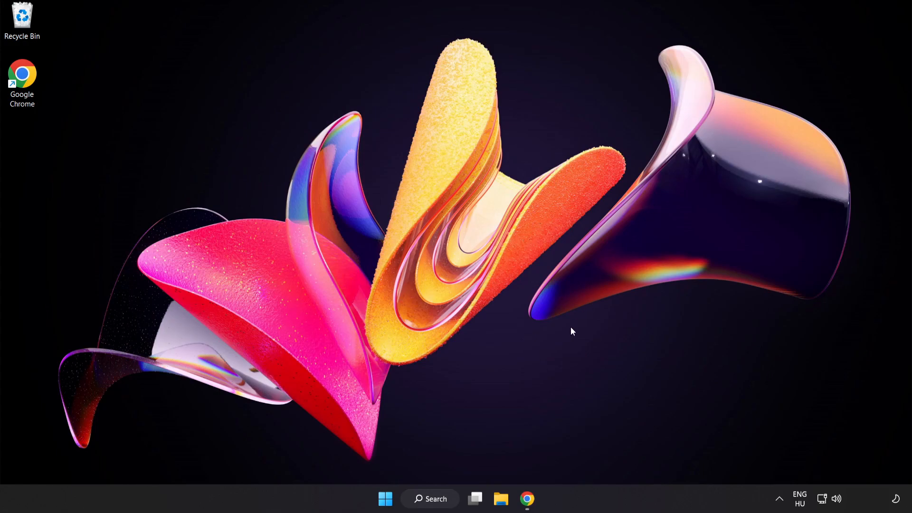
mouse_move(385, 500)
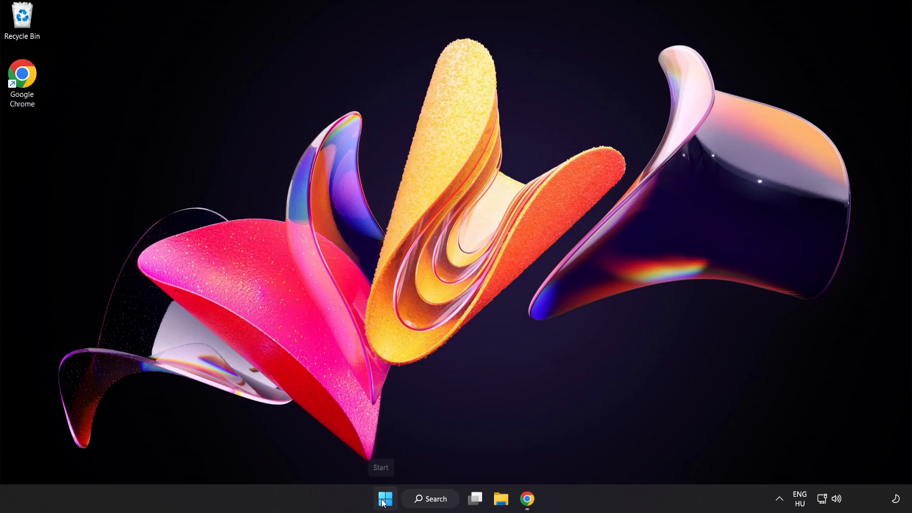
- Launch Task Manager from the Start quick menu and browse the Processes list
right_click(382, 499)
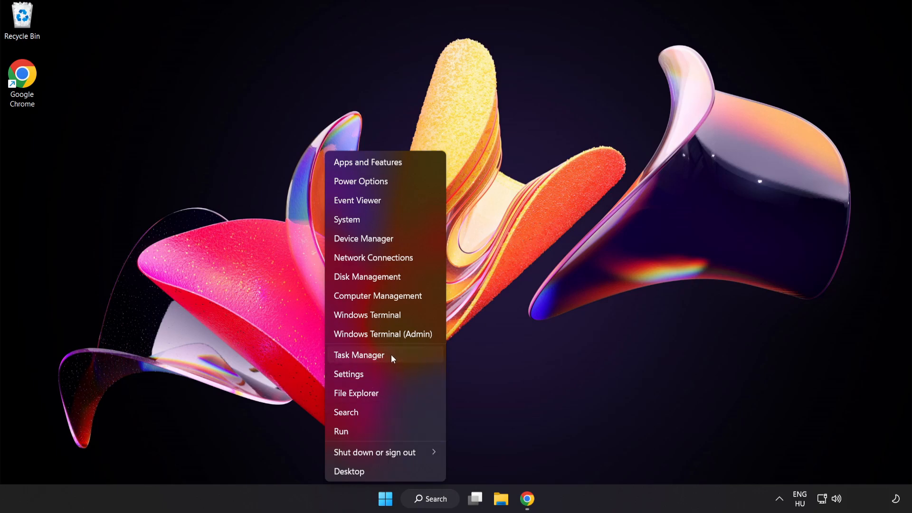
left_click(359, 355)
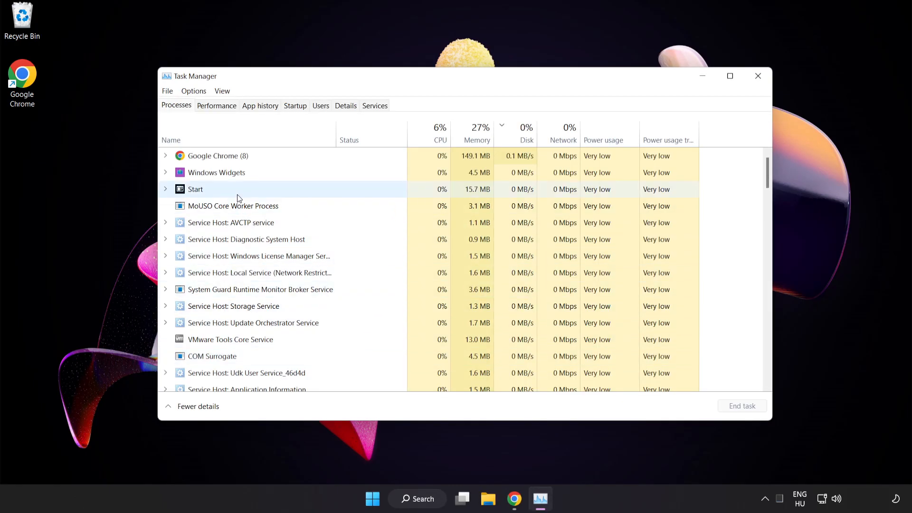
left_click(218, 155)
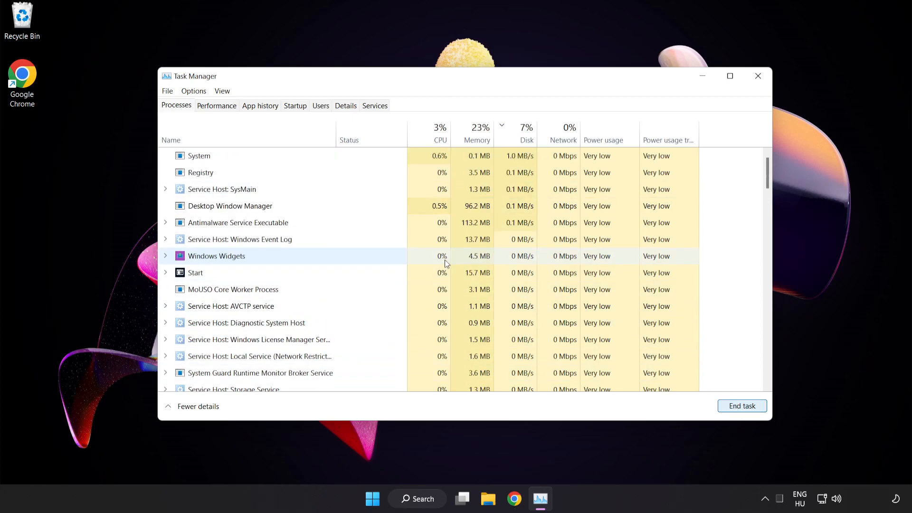
scroll("down", 3)
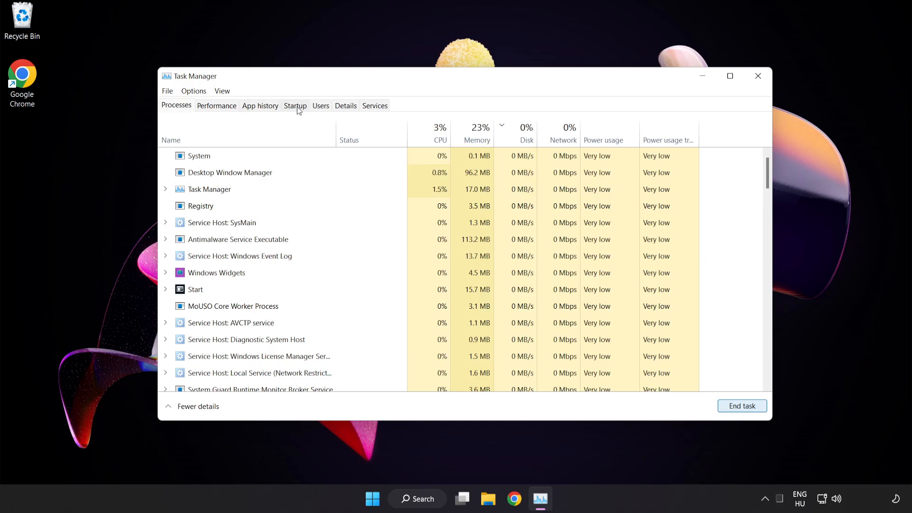
- Disable Cortana, Phone Link and Terminal as startup apps, then close Task Manager
left_click(295, 106)
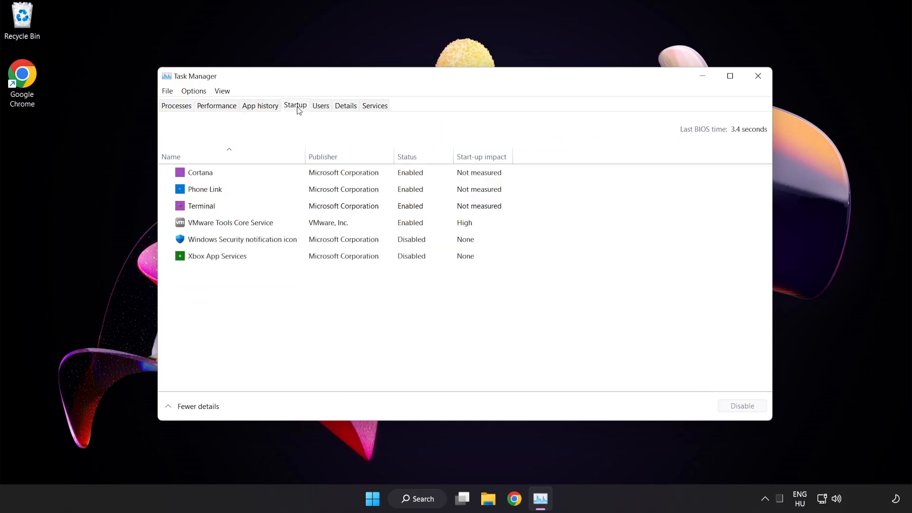
left_click(242, 239)
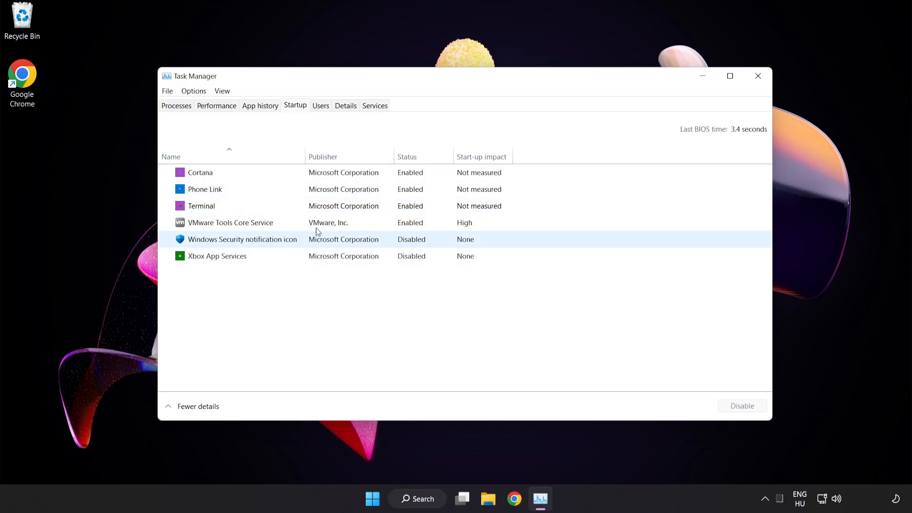
left_click(199, 172)
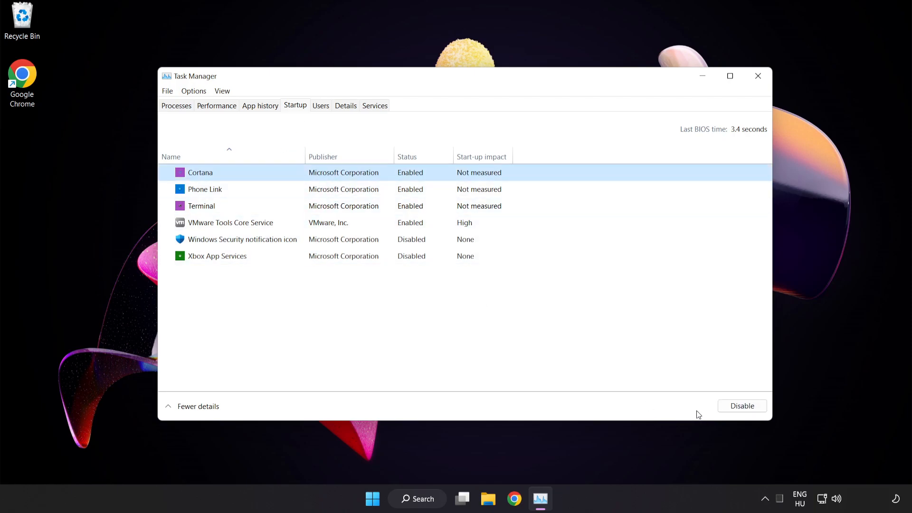
left_click(742, 405)
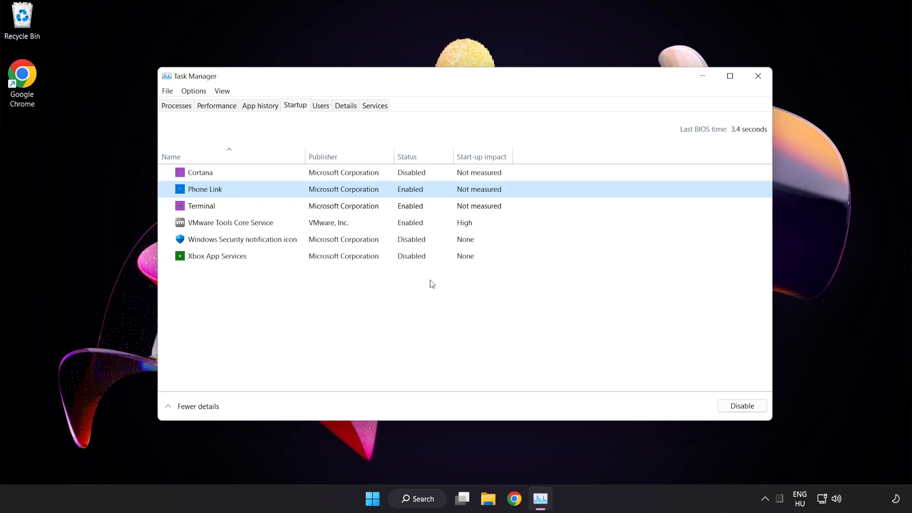
left_click(741, 406)
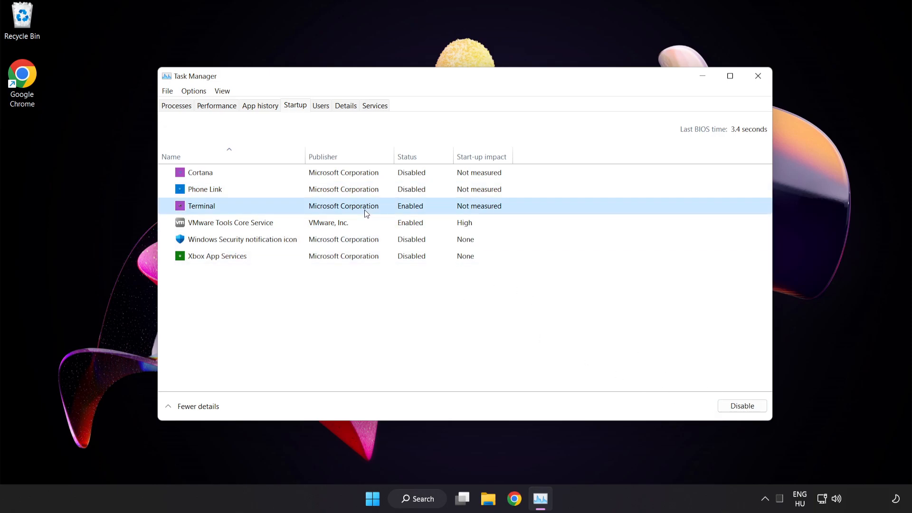
left_click(741, 406)
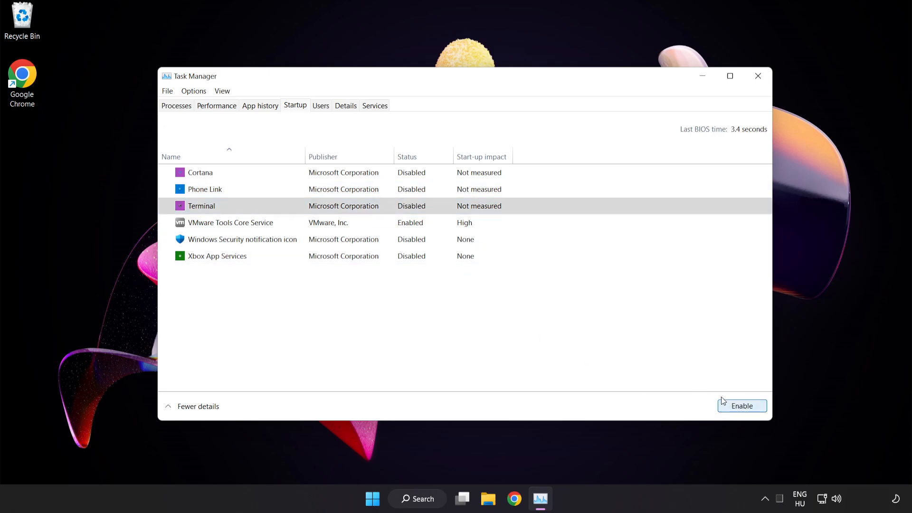
mouse_move(758, 74)
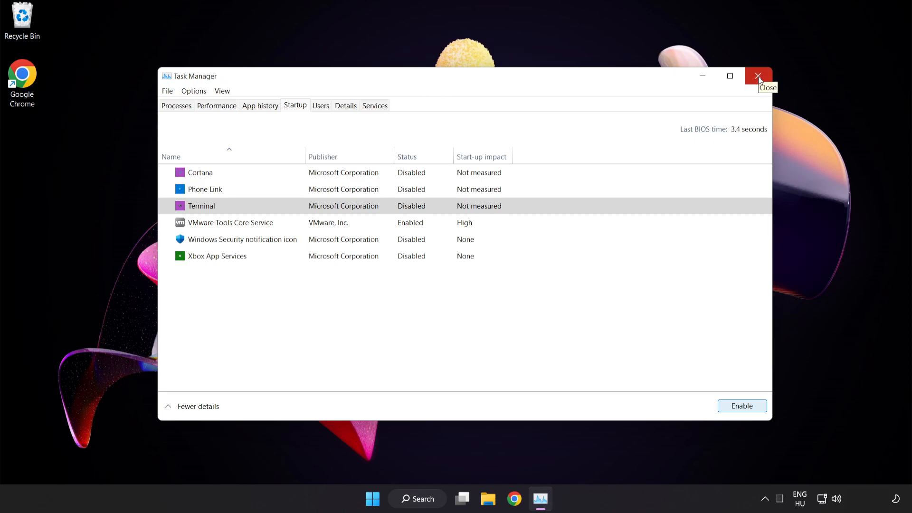
left_click(757, 76)
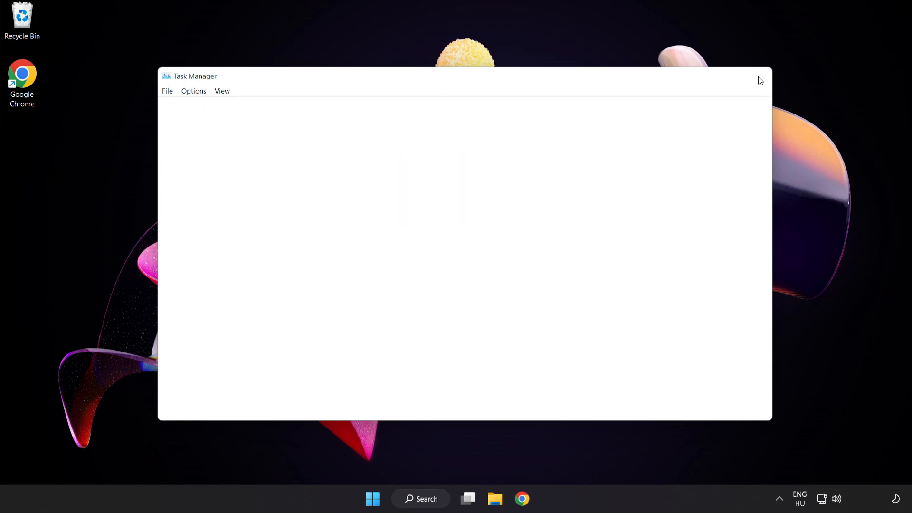
- Search 'update', run Check for updates in Windows Update, and close Settings
left_click(759, 80)
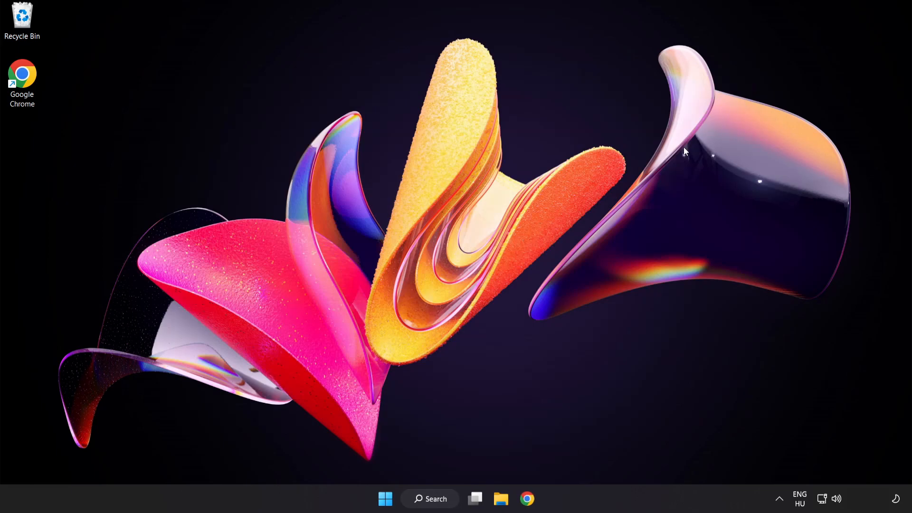
mouse_move(432, 511)
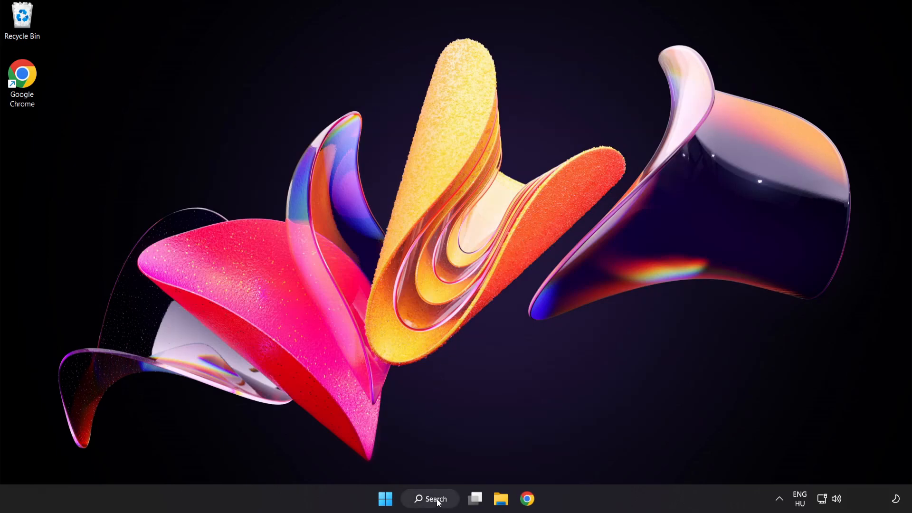
left_click(430, 499)
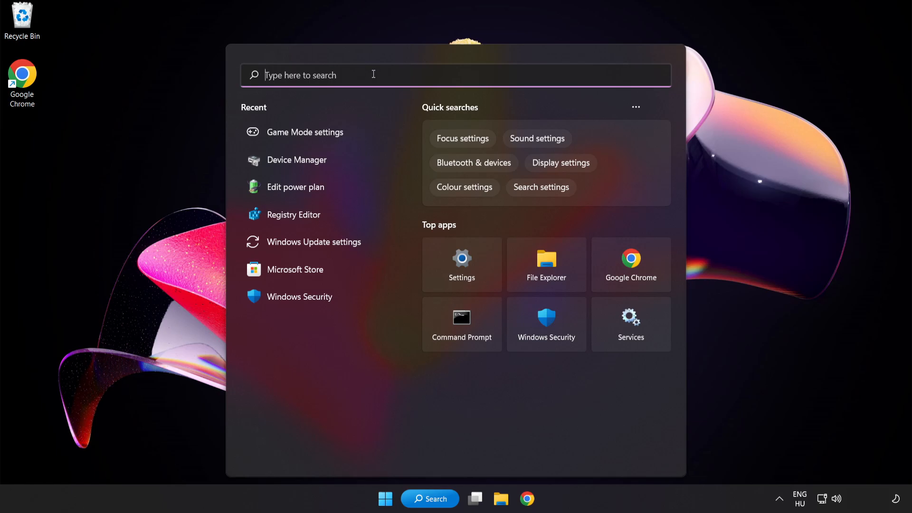
type("update")
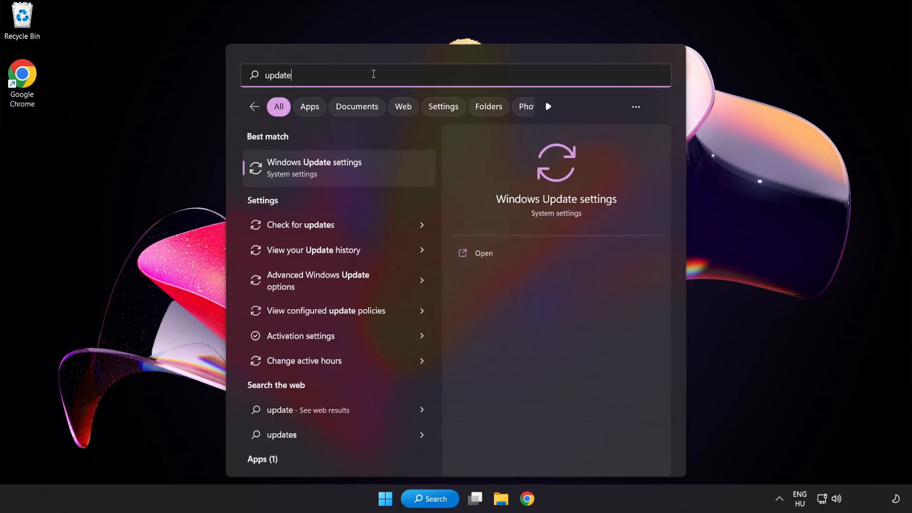
mouse_move(374, 167)
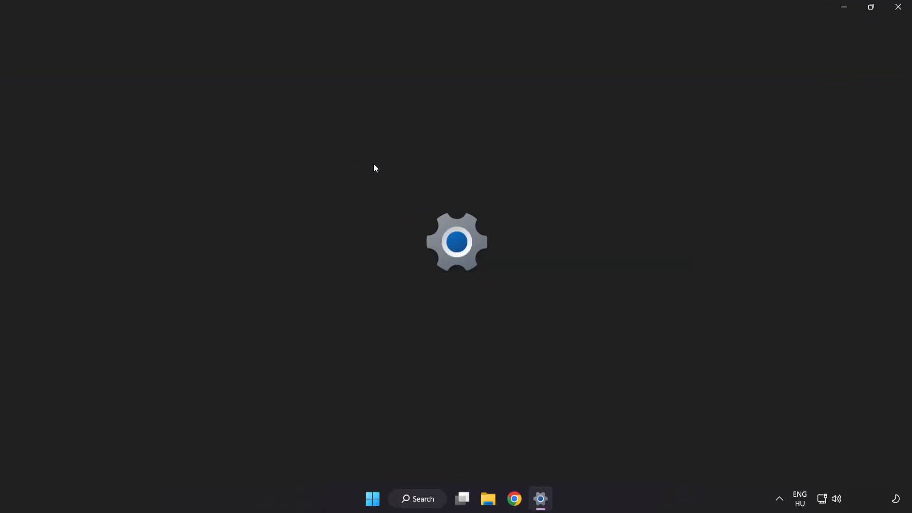
left_click(539, 498)
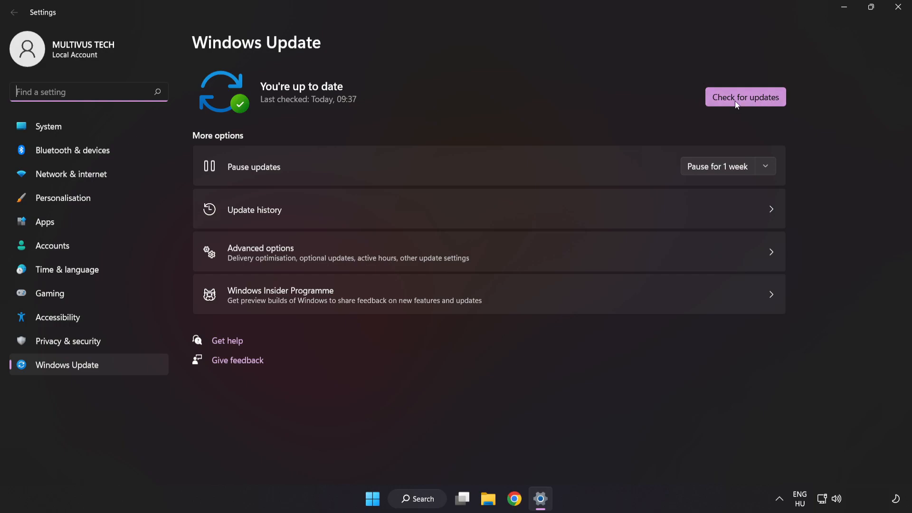
left_click(745, 97)
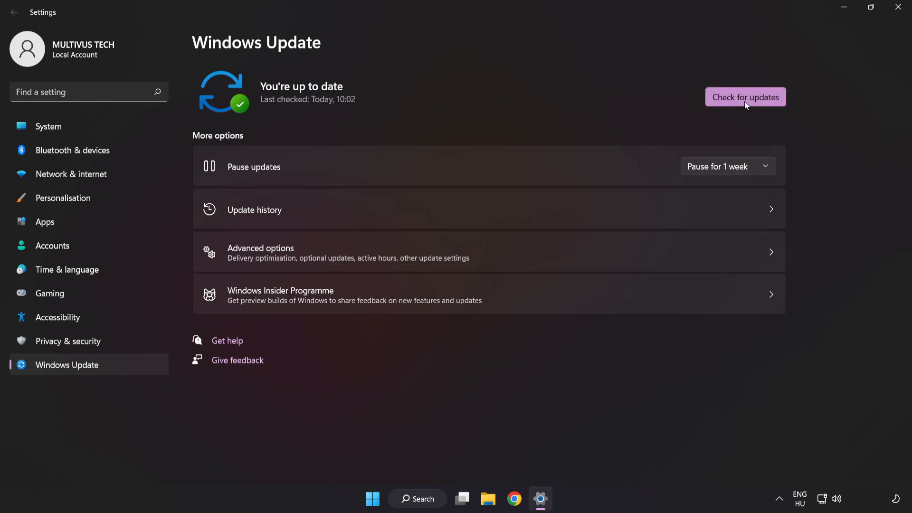
mouse_move(787, 52)
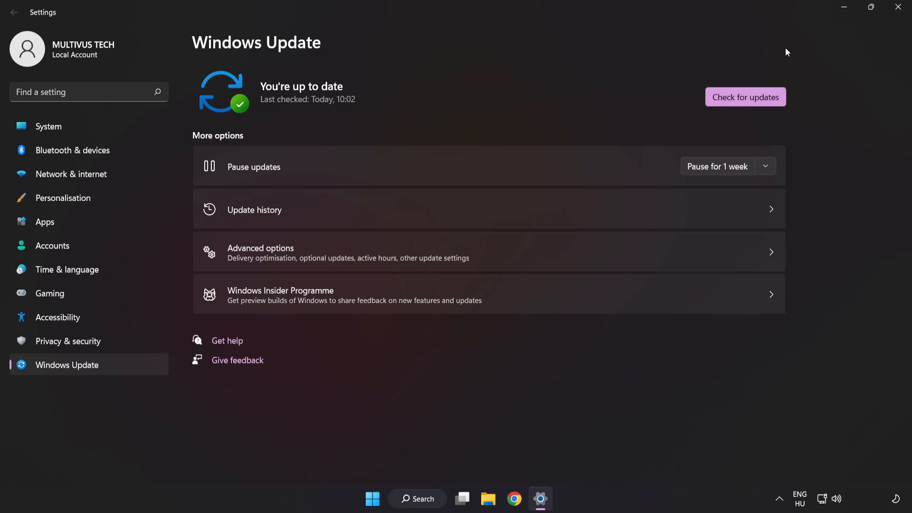
mouse_move(898, 8)
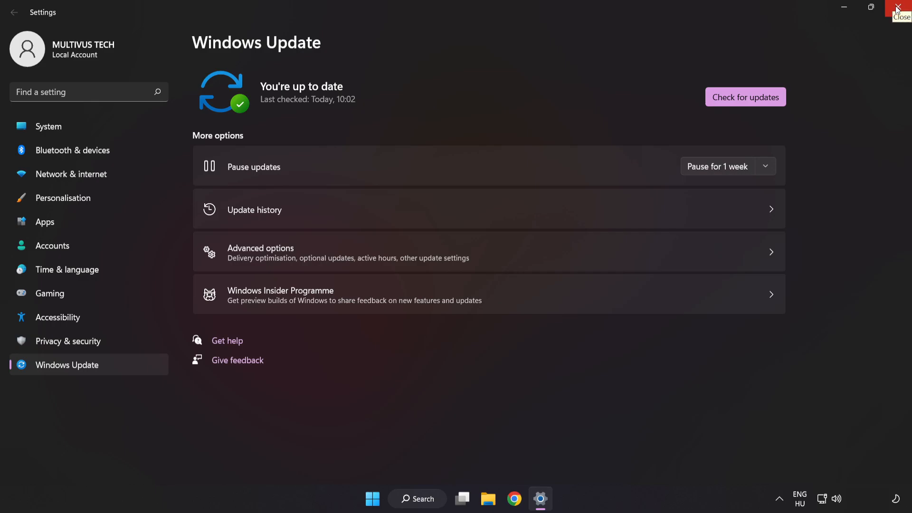
left_click(897, 7)
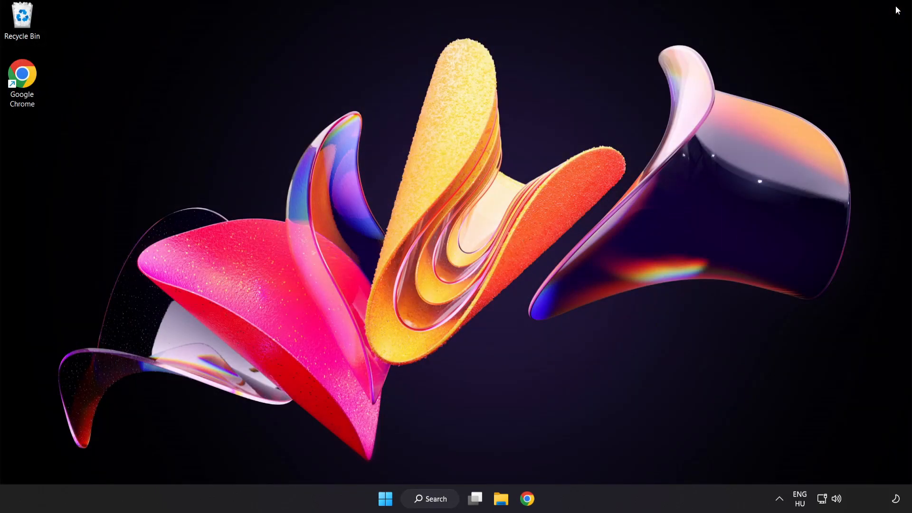
mouse_move(470, 475)
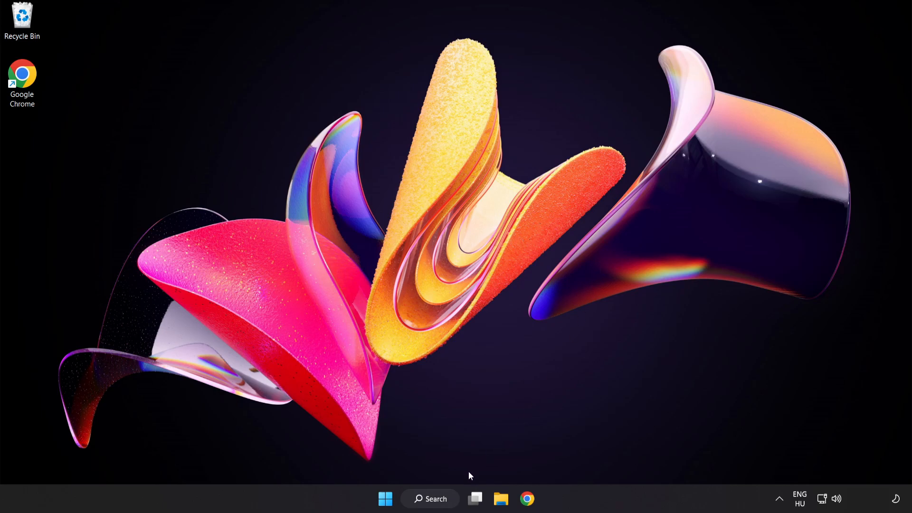
- Launch Registry Editor via search 'rege' and navigate to HKEY_CURRENT_USER\System\GameConfigStore
left_click(429, 498)
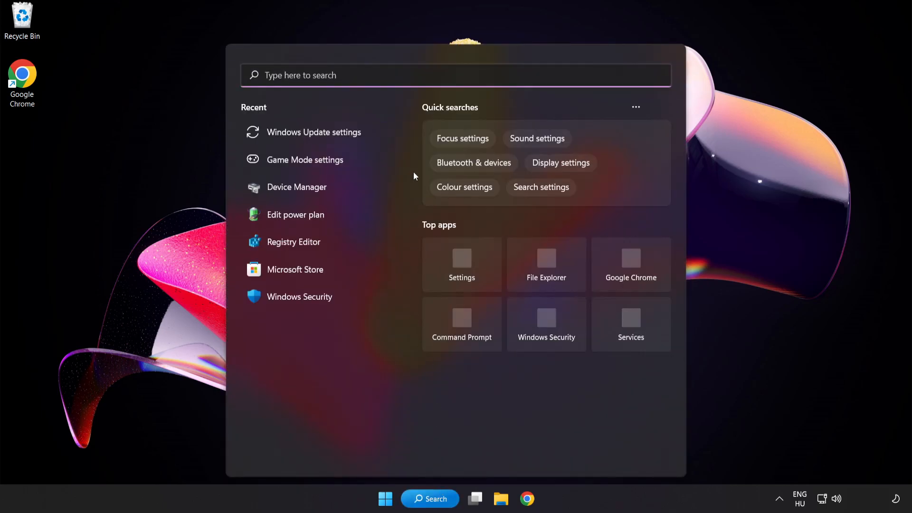
type("regedit")
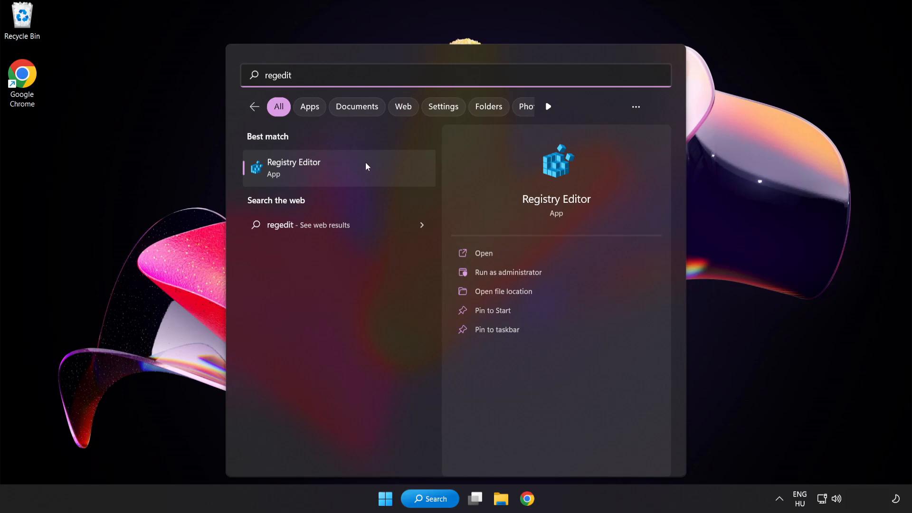
mouse_move(352, 169)
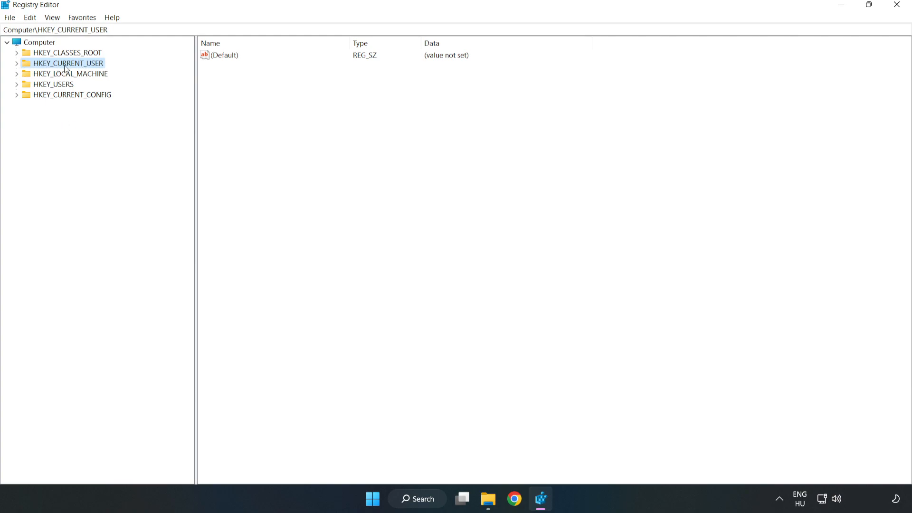
left_click(15, 62)
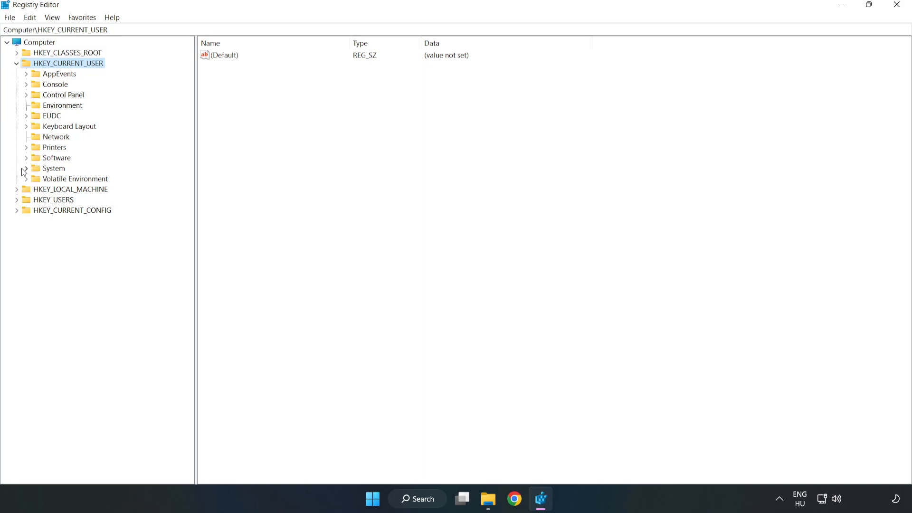
left_click(26, 168)
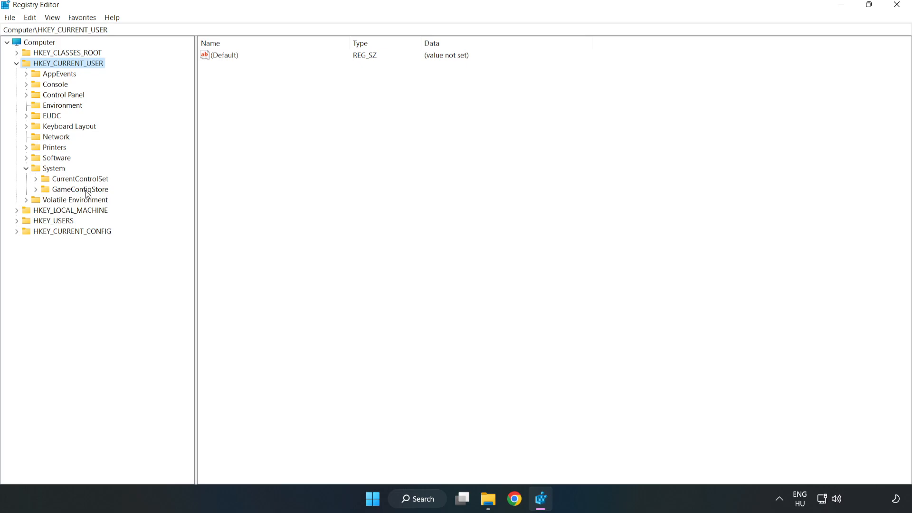
left_click(80, 189)
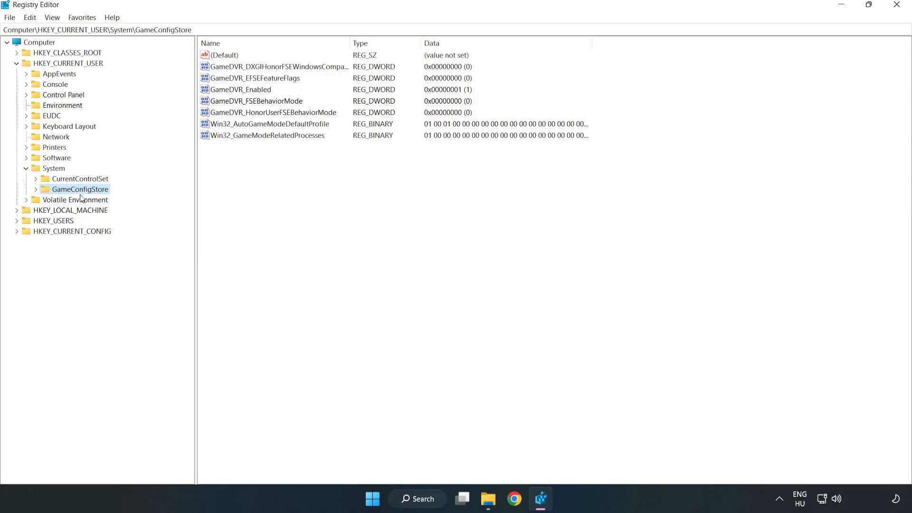
- Modify GameDVR_Enabled to 0 and collapse the HKEY_CURRENT_USER branch
left_click(242, 89)
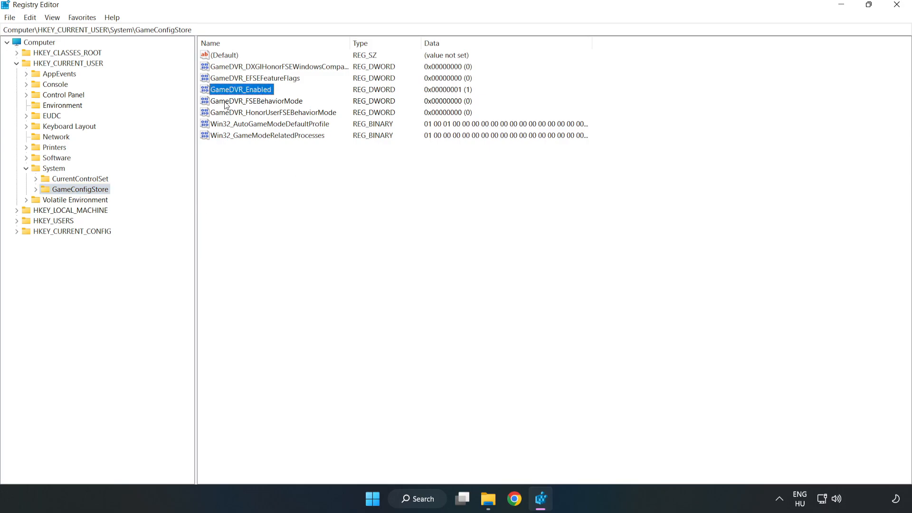
right_click(246, 90)
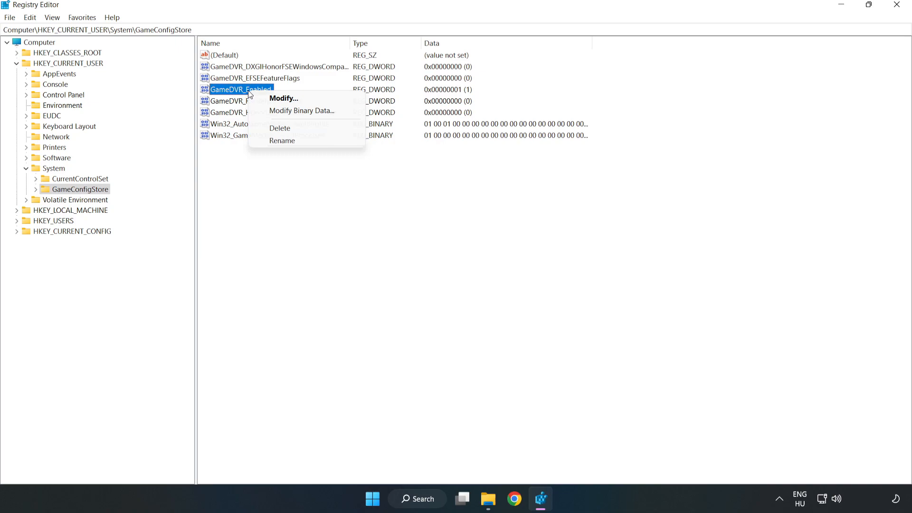
mouse_move(293, 100)
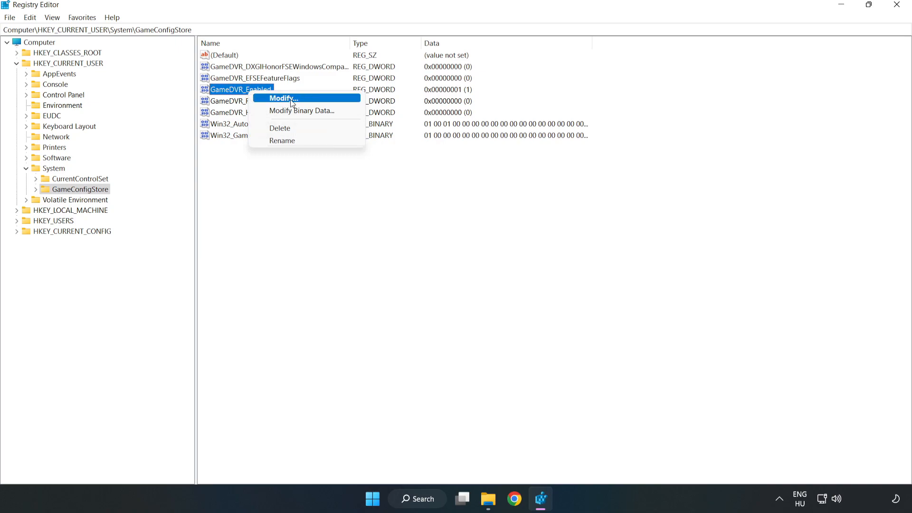
left_click(283, 98)
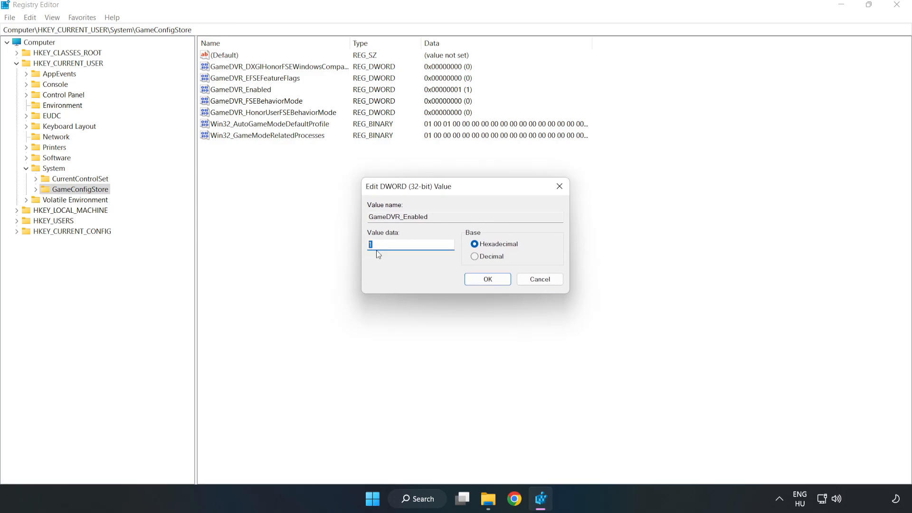
type("0")
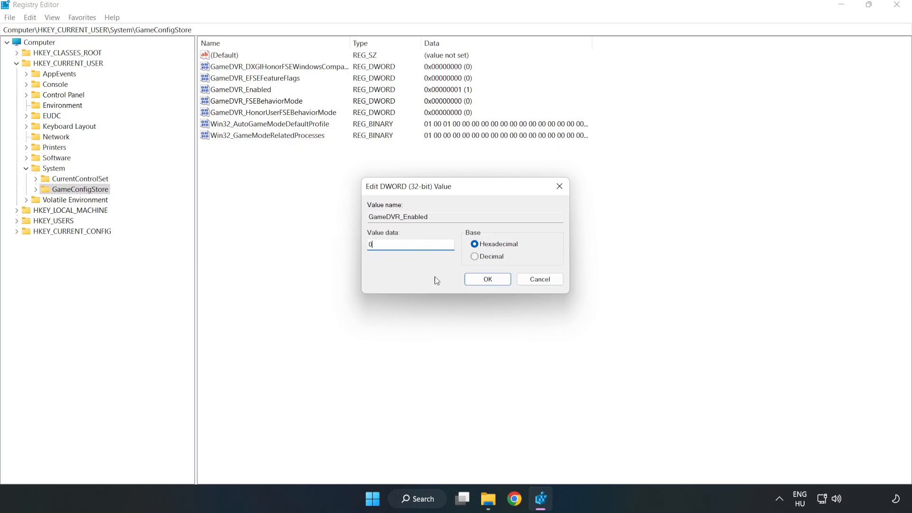
left_click(487, 280)
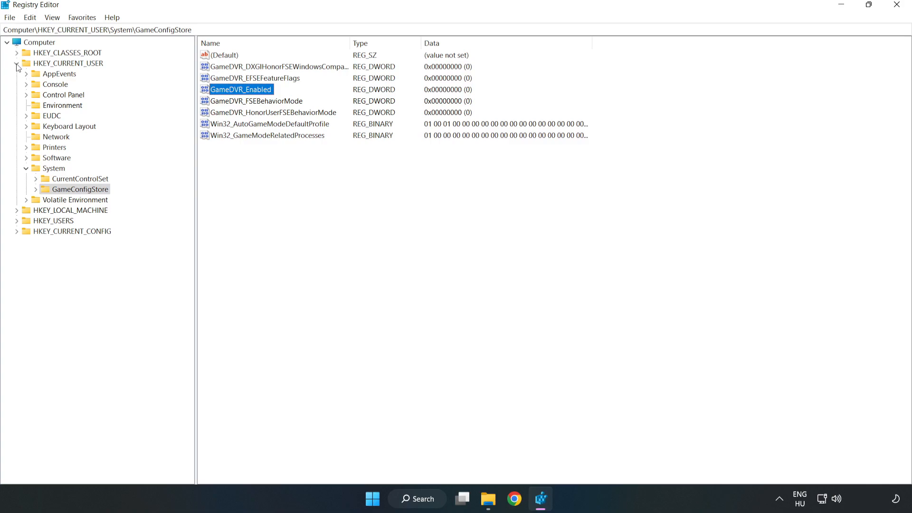
left_click(16, 62)
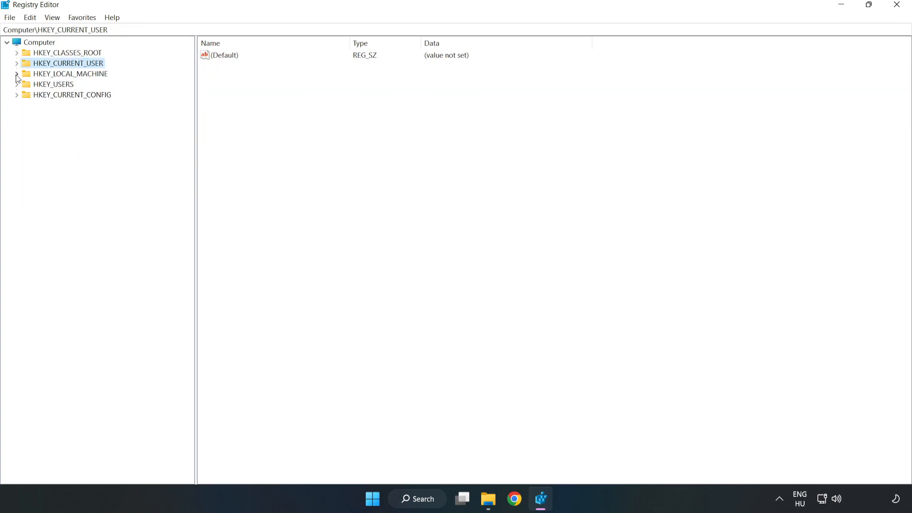
- Navigate to HKLM\SOFTWARE\Microsoft\PolicyManager\default\ApplicationManagement\AllowGameDVR
left_click(17, 74)
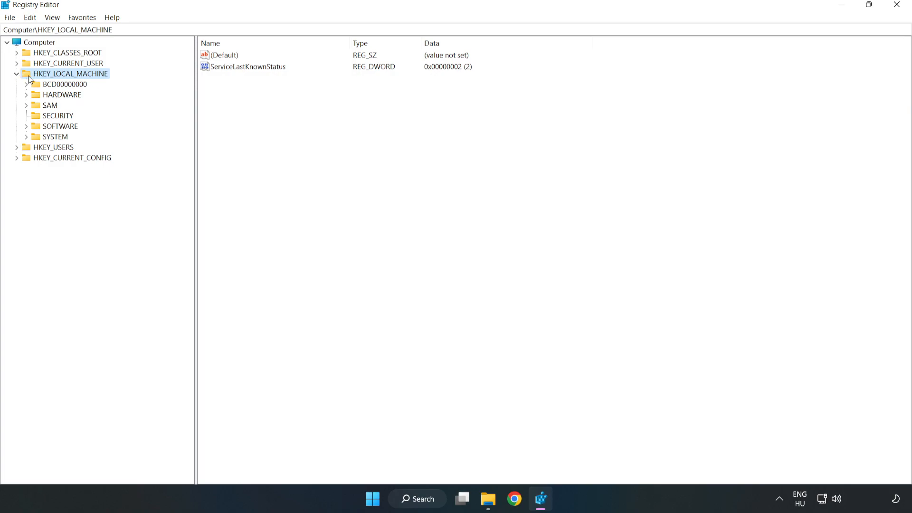
mouse_move(29, 129)
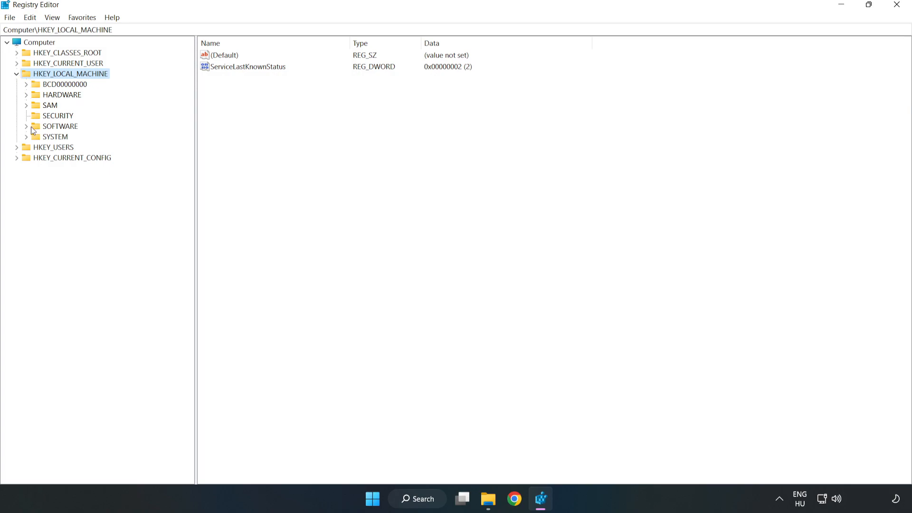
left_click(27, 126)
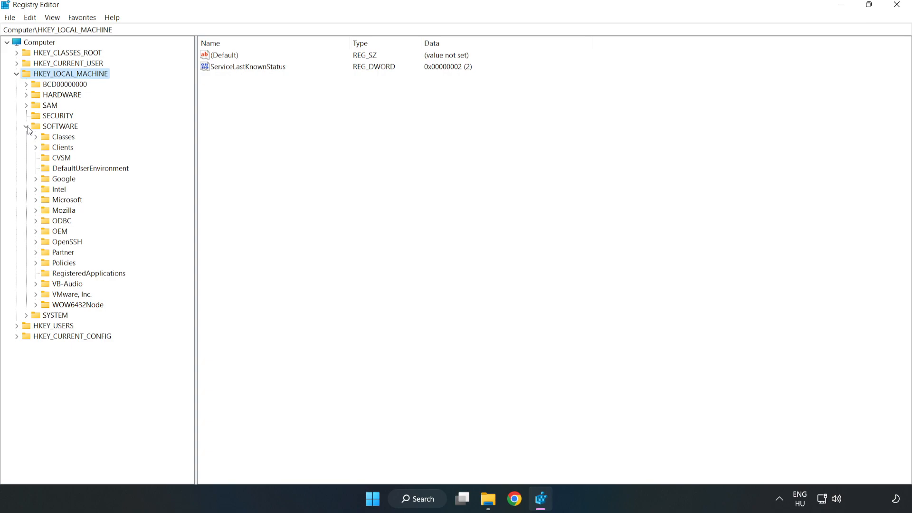
mouse_move(38, 207)
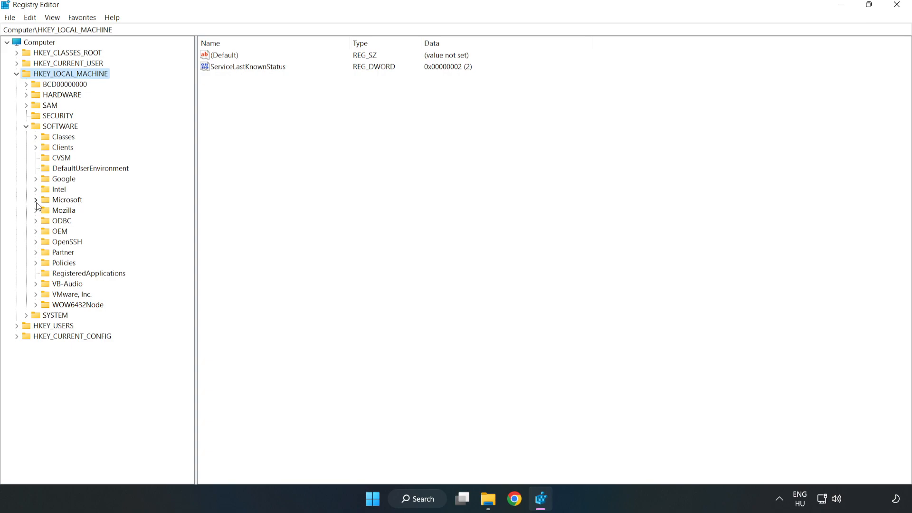
left_click(36, 200)
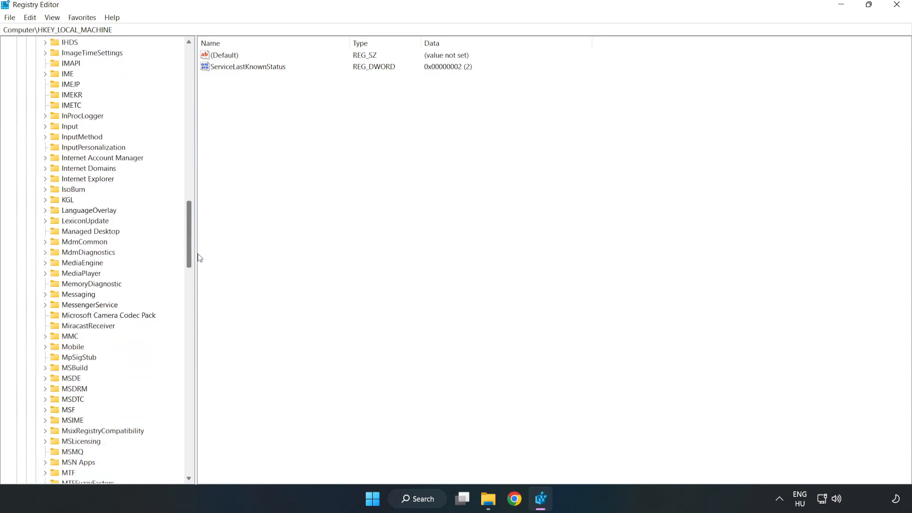
scroll("down", 3)
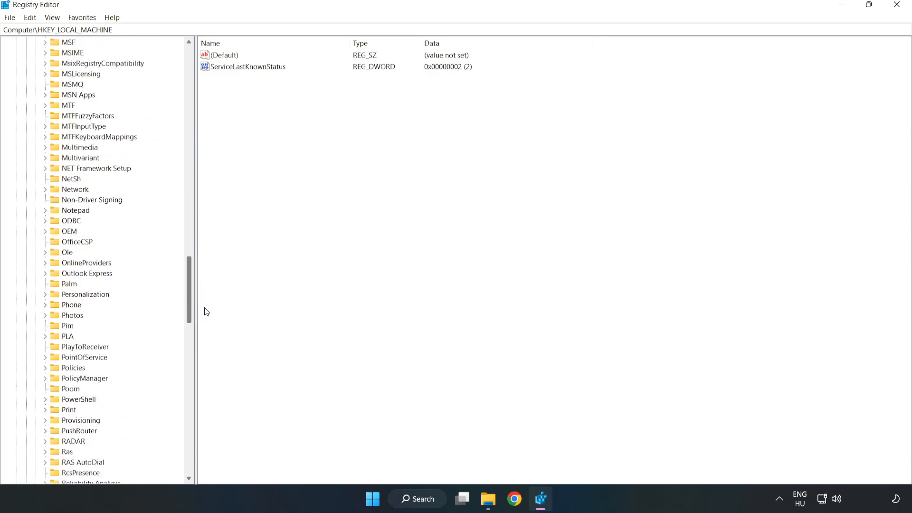
scroll("down", 3)
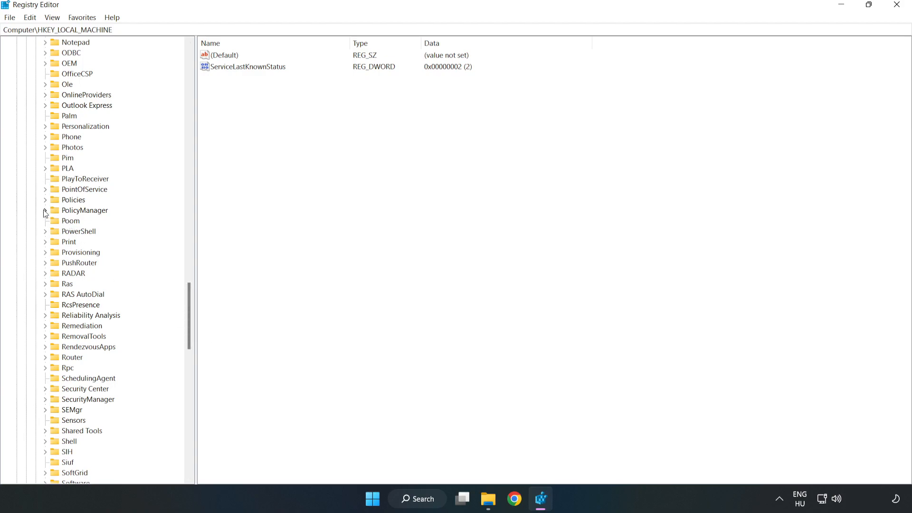
left_click(44, 209)
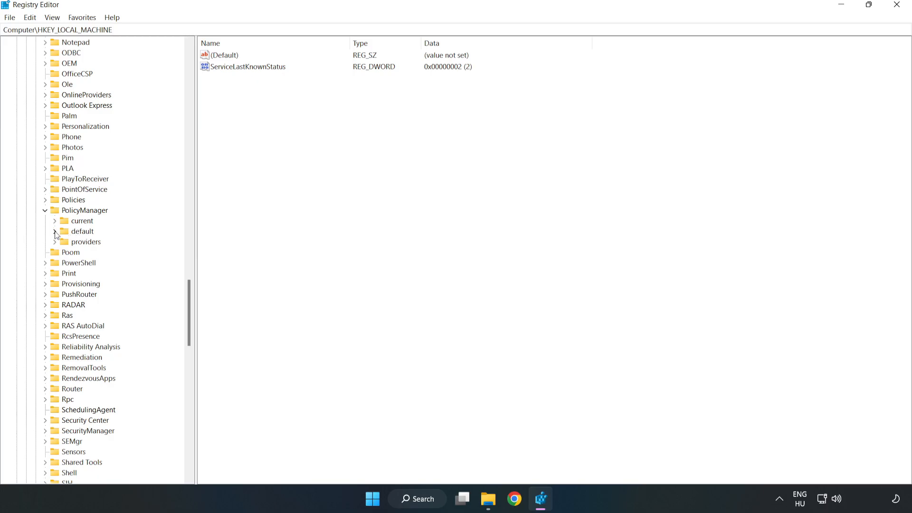
left_click(55, 231)
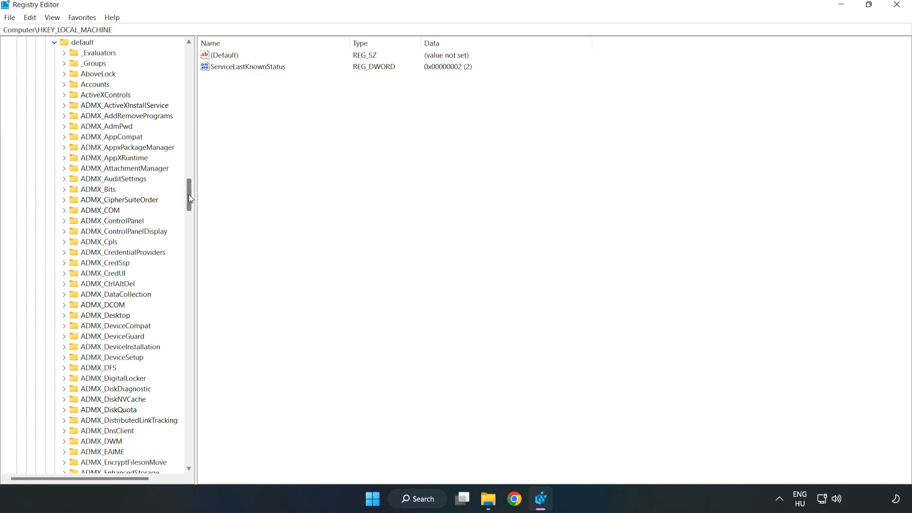
left_click_drag(188, 197, 188, 279)
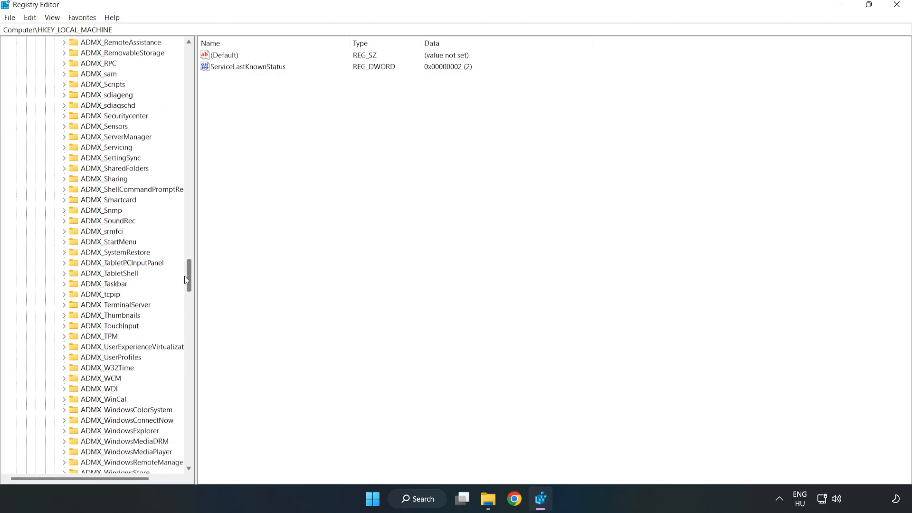
scroll("down", 3)
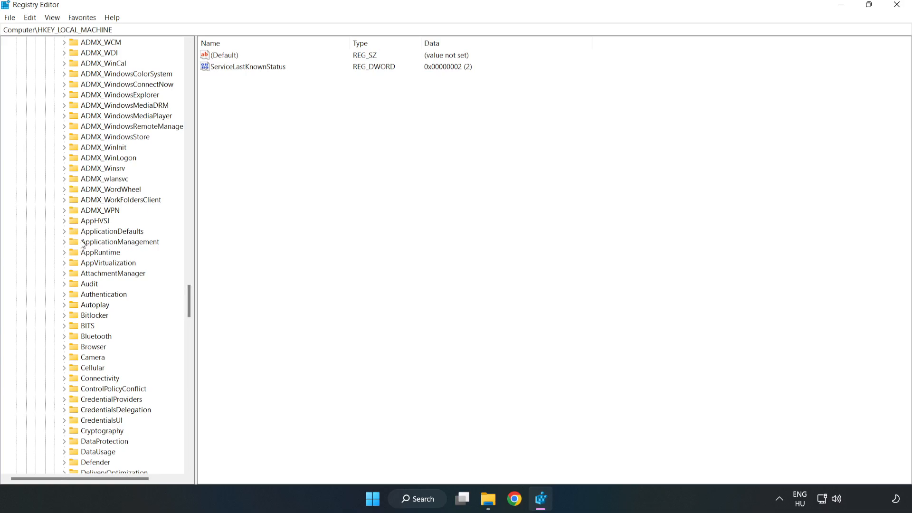
left_click(64, 242)
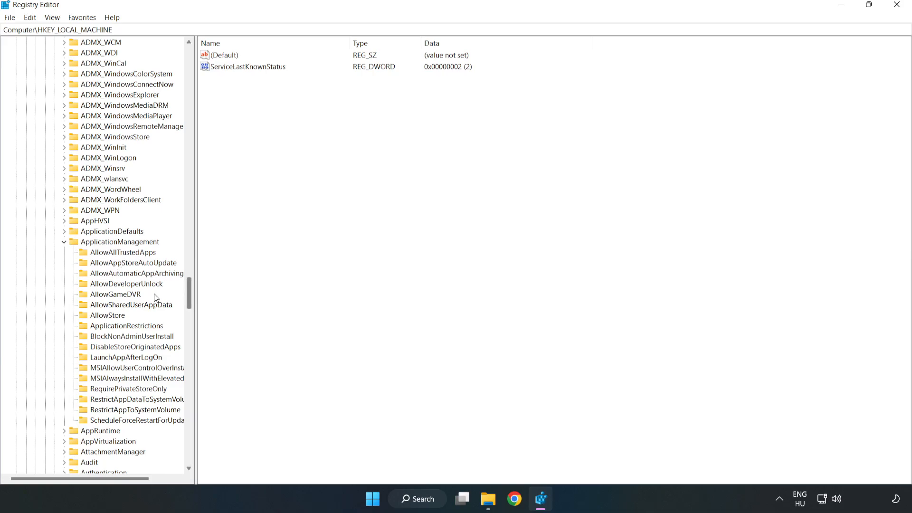
mouse_move(93, 295)
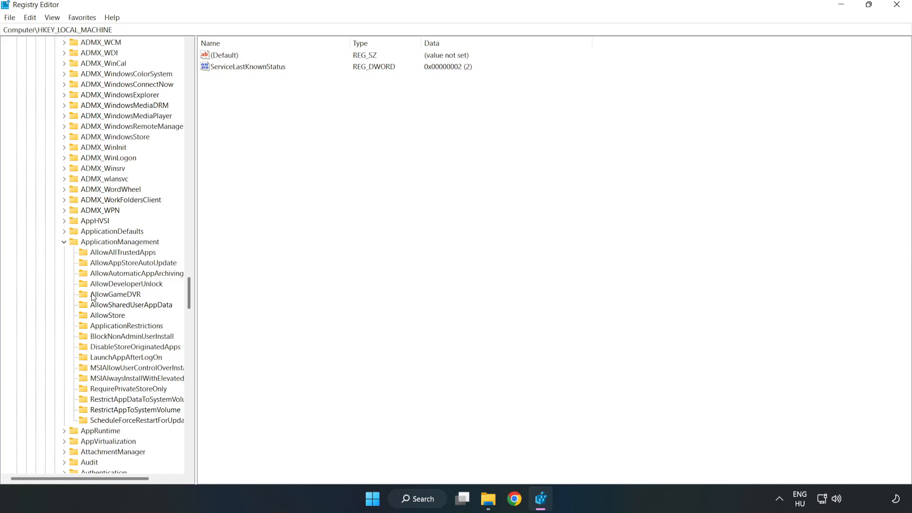
mouse_move(106, 297)
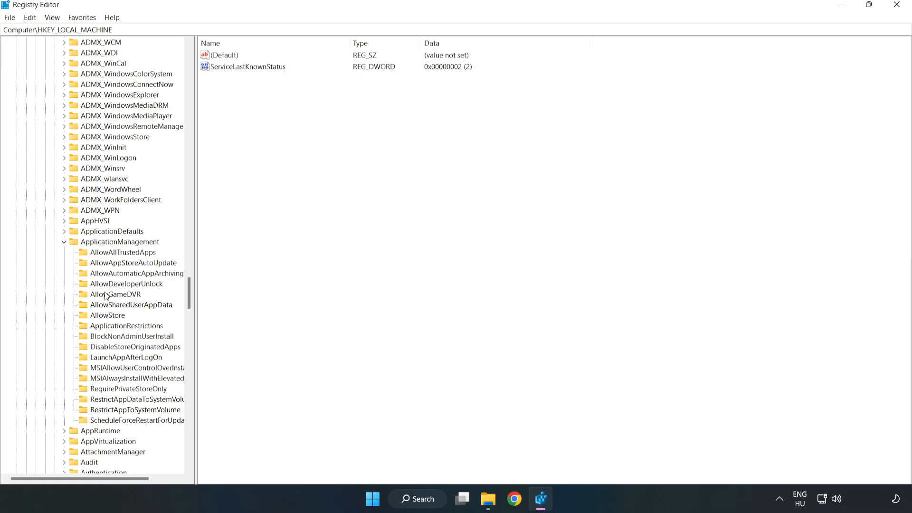
left_click(114, 295)
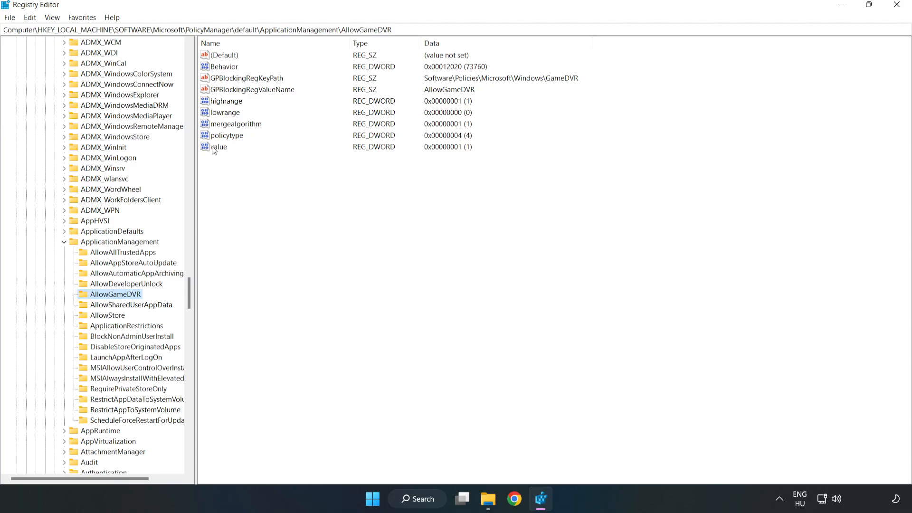
- Set the AllowGameDVR policy entry named value to 0 and close Registry Editor
right_click(220, 146)
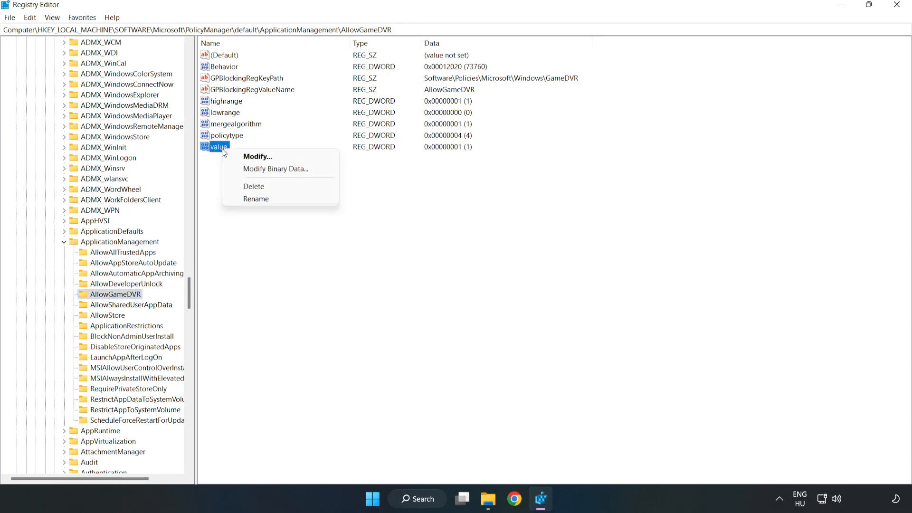
mouse_move(262, 158)
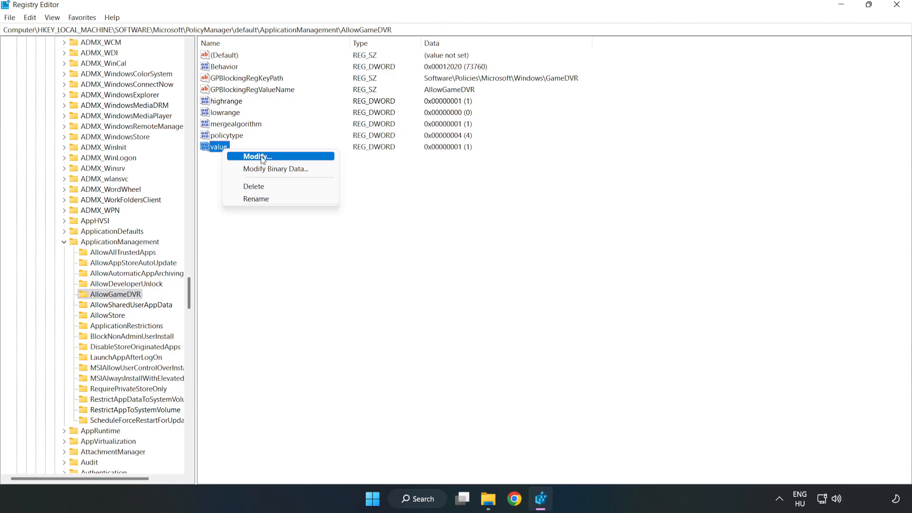
left_click(256, 155)
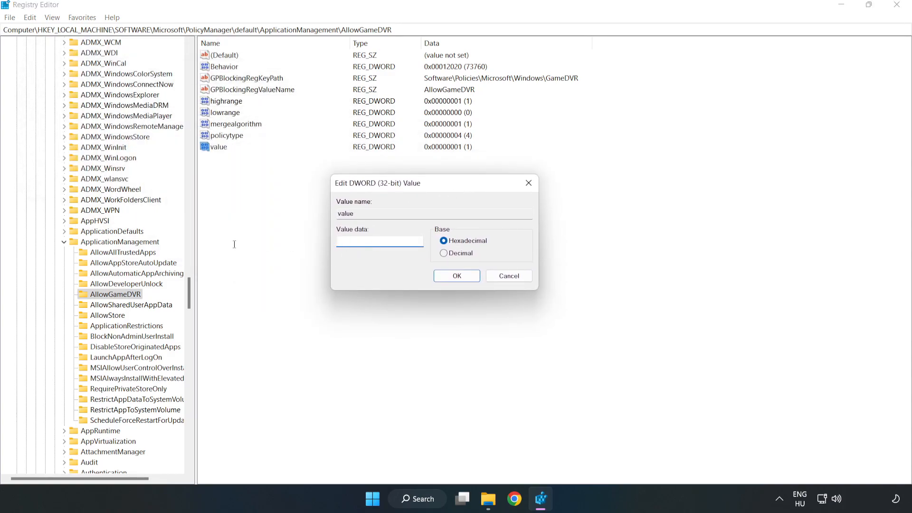
type("0")
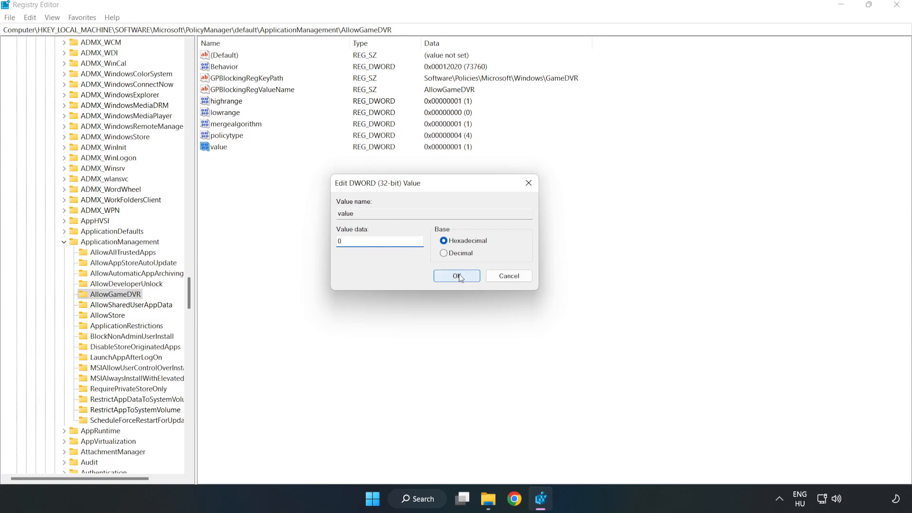
left_click(456, 276)
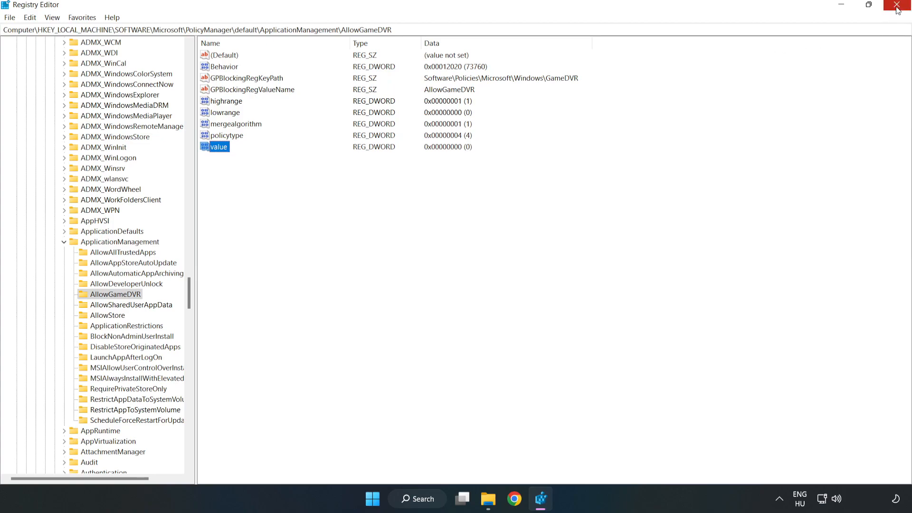
left_click(896, 5)
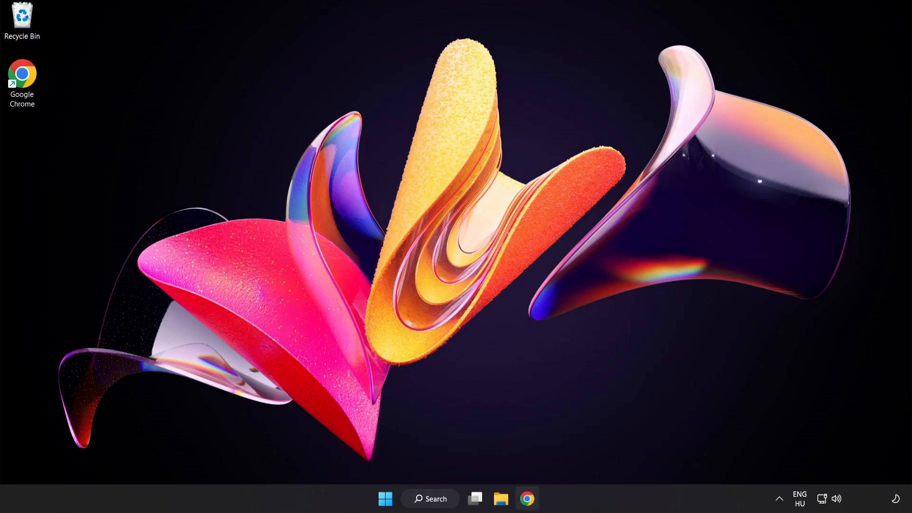
mouse_move(527, 499)
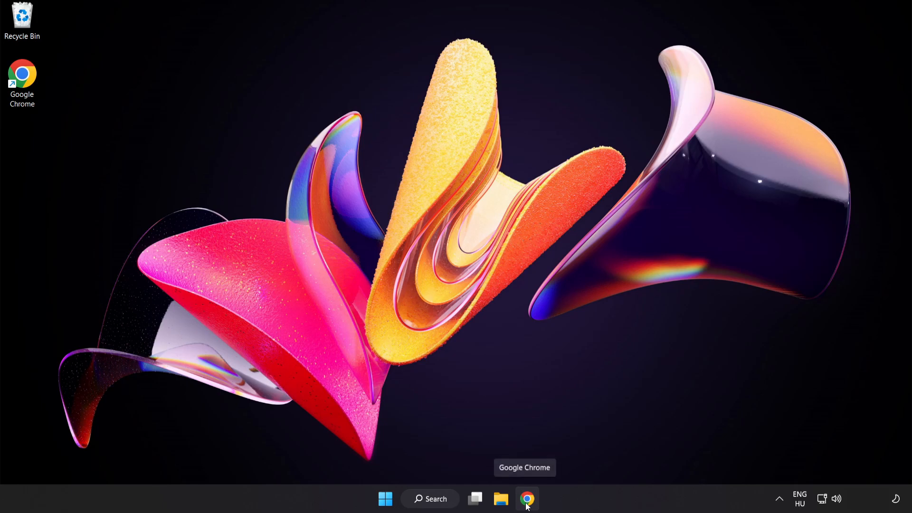
- Download the DirectX End-User Runtime Web Installer in Chrome and launch dxwebsetup.exe
left_click(526, 511)
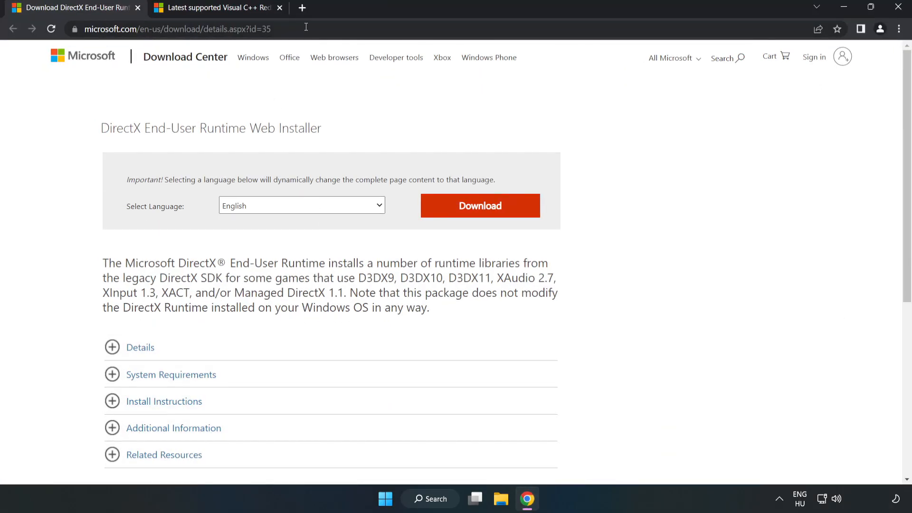
left_click(178, 29)
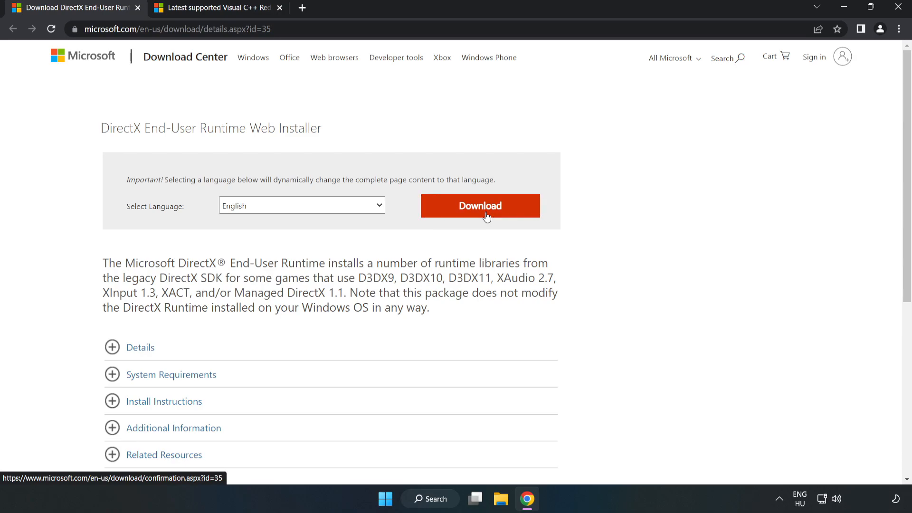
left_click(480, 205)
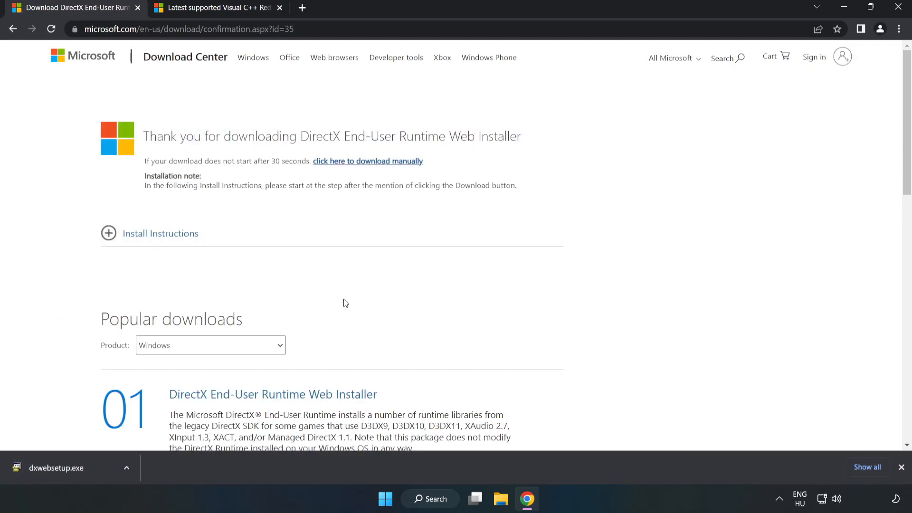
mouse_move(87, 476)
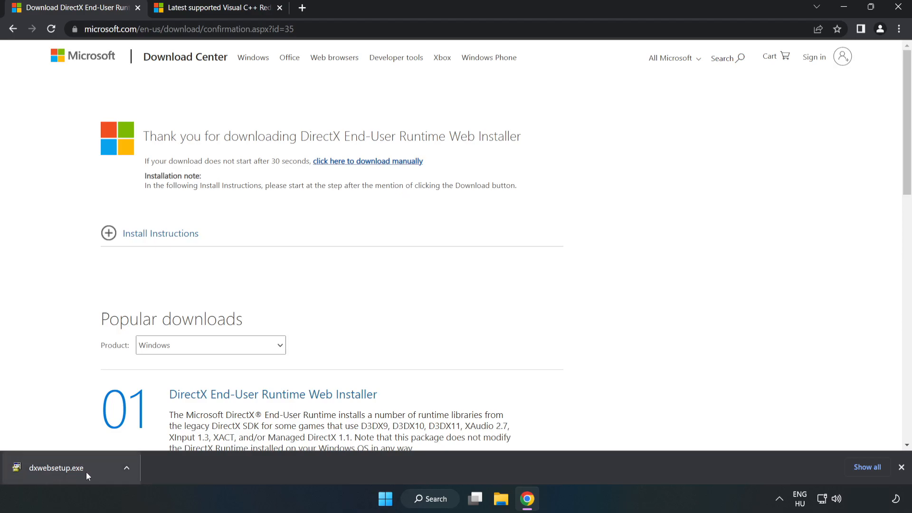
left_click(56, 467)
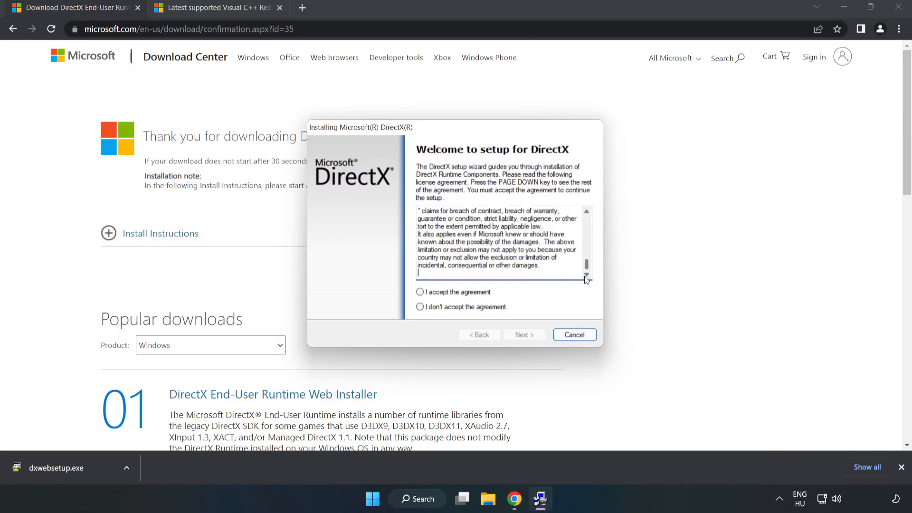
- Accept the DirectX license, decline the Bing Bar, and finish setup reporting DirectX already up to date
left_click(420, 292)
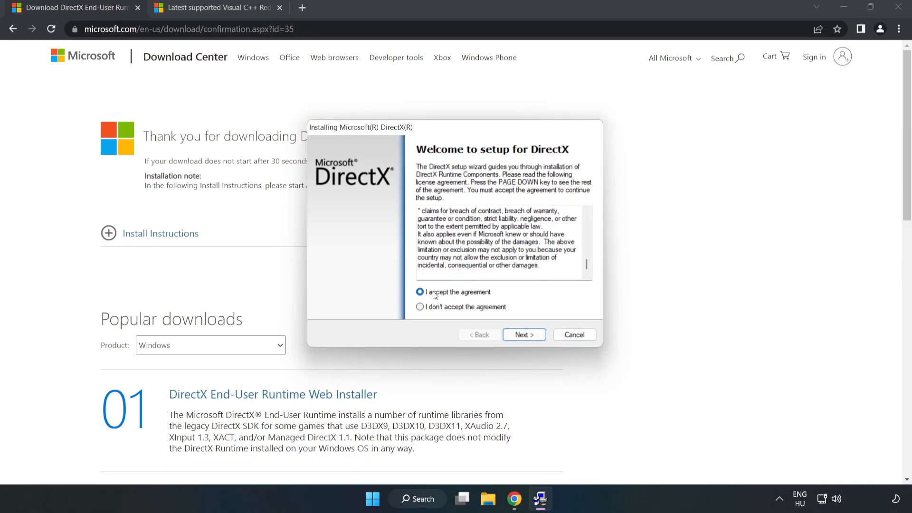
left_click(524, 335)
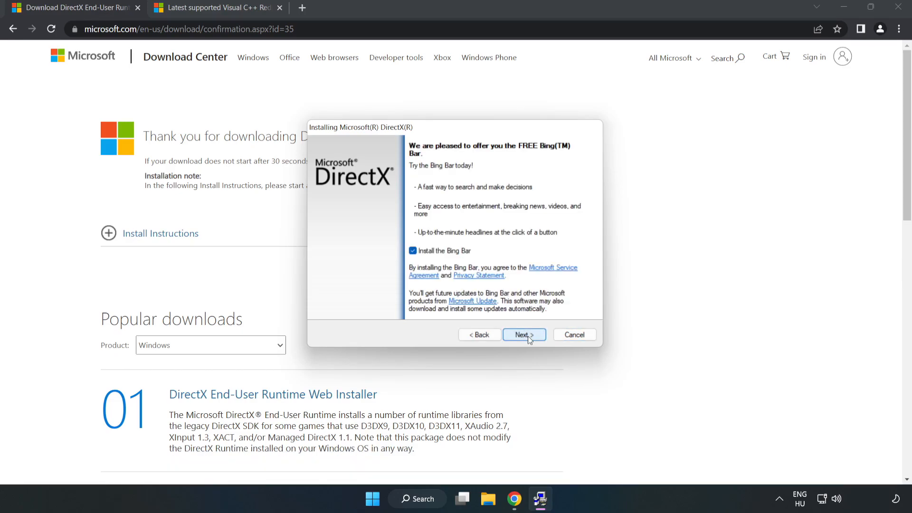
left_click(413, 251)
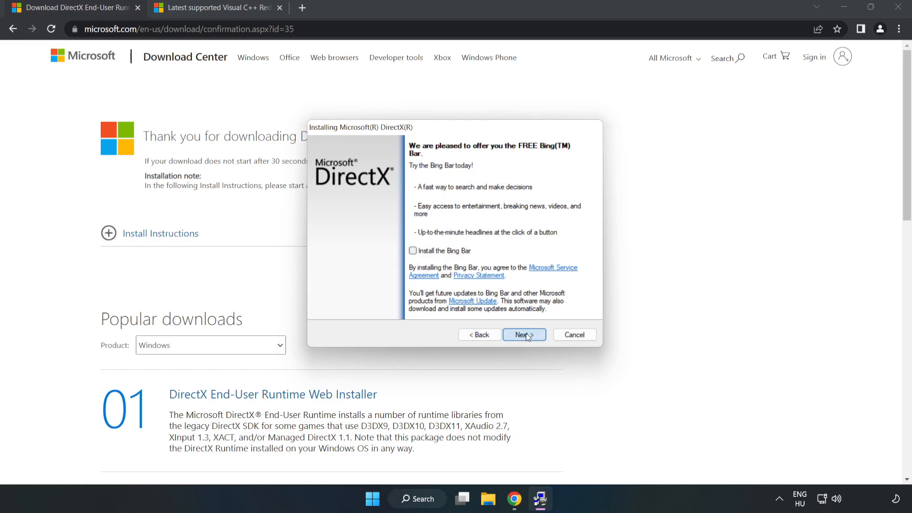
left_click(524, 335)
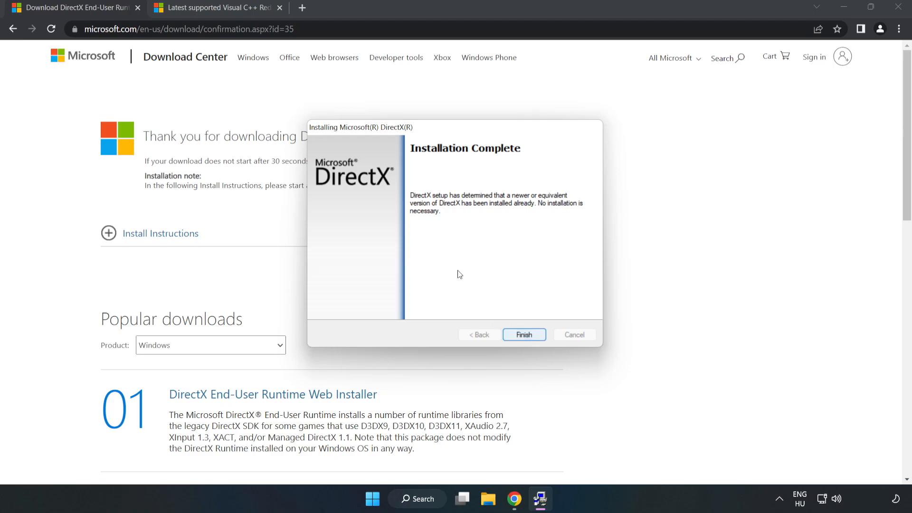
left_click(525, 334)
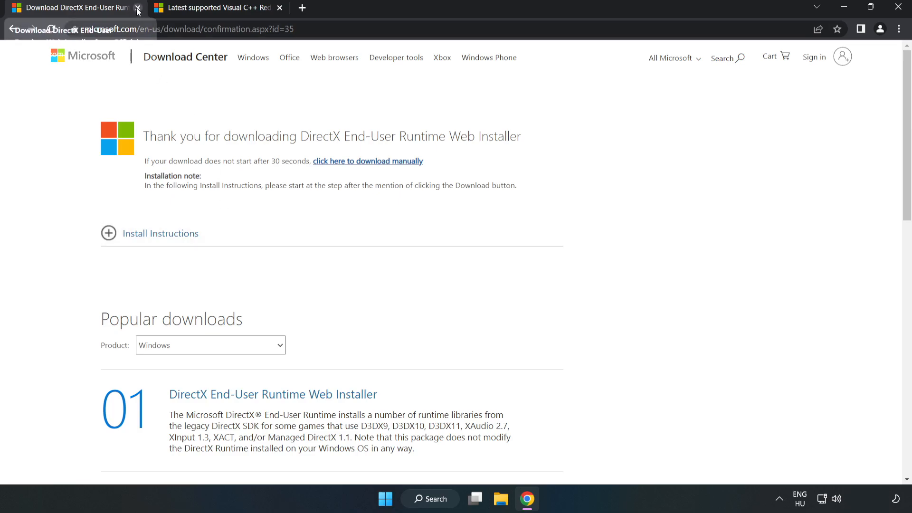
- Allow multiple downloads of the x64, x86 and Arm64 Visual C++ redistributables and launch VC_redist.arm64.exe
left_click(139, 8)
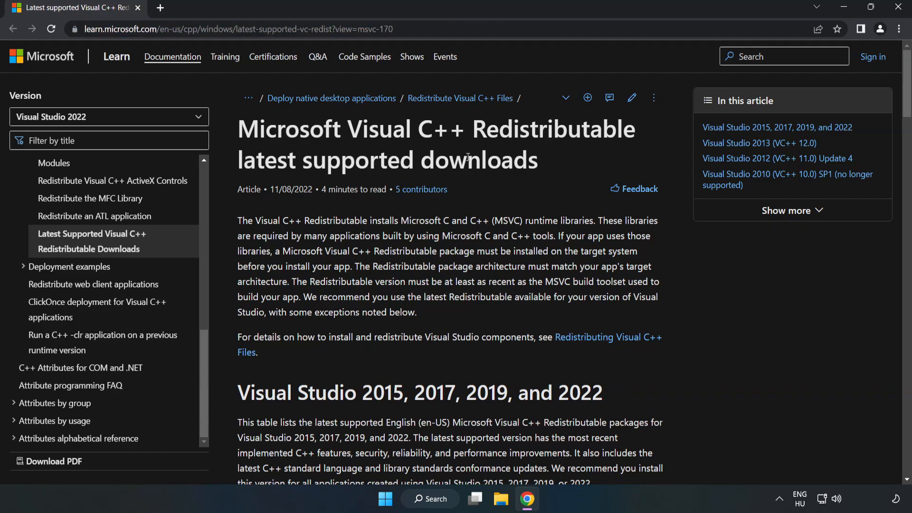
scroll("down", 3)
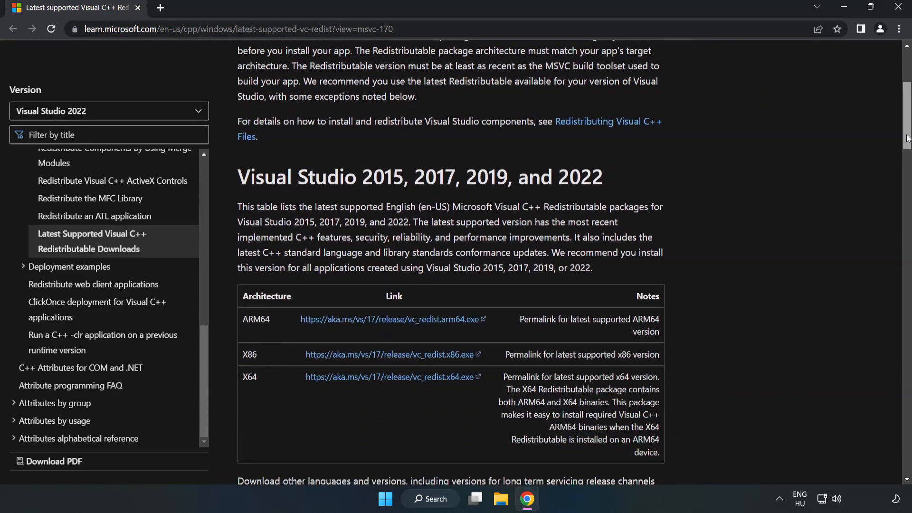
scroll("down", 3)
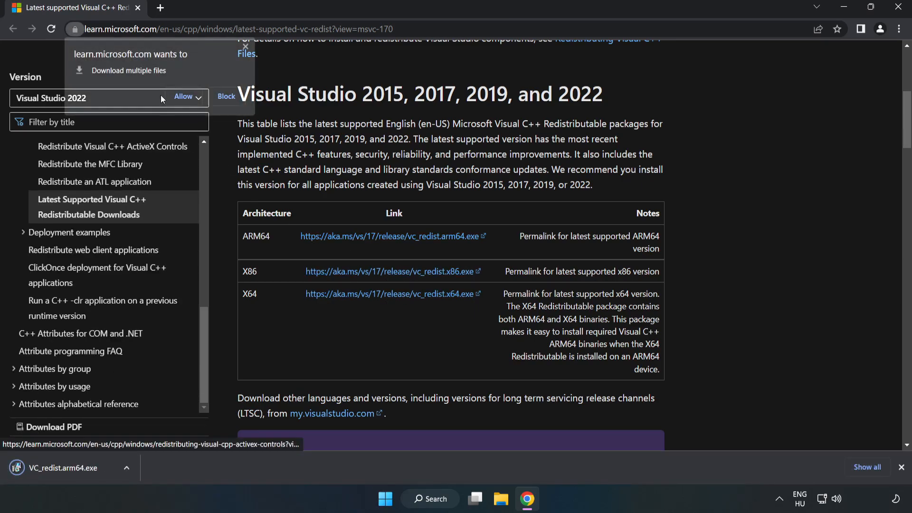
left_click(182, 97)
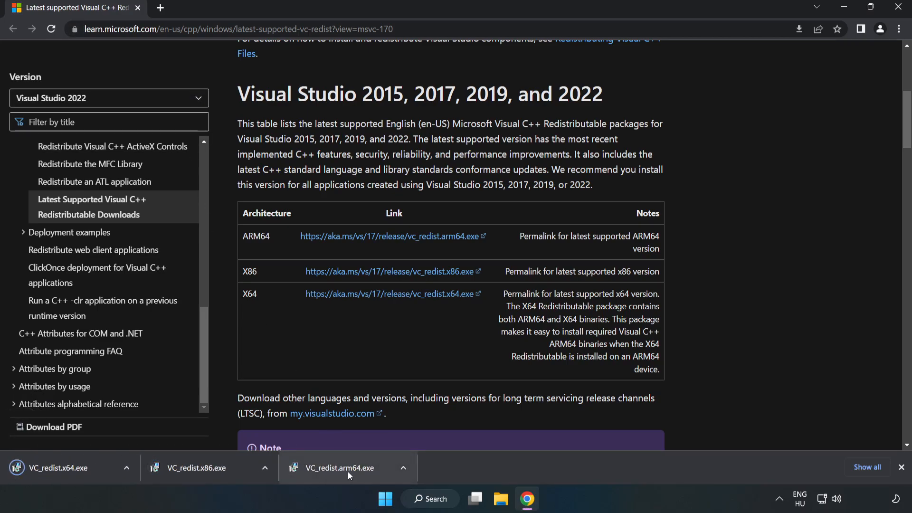
left_click(346, 467)
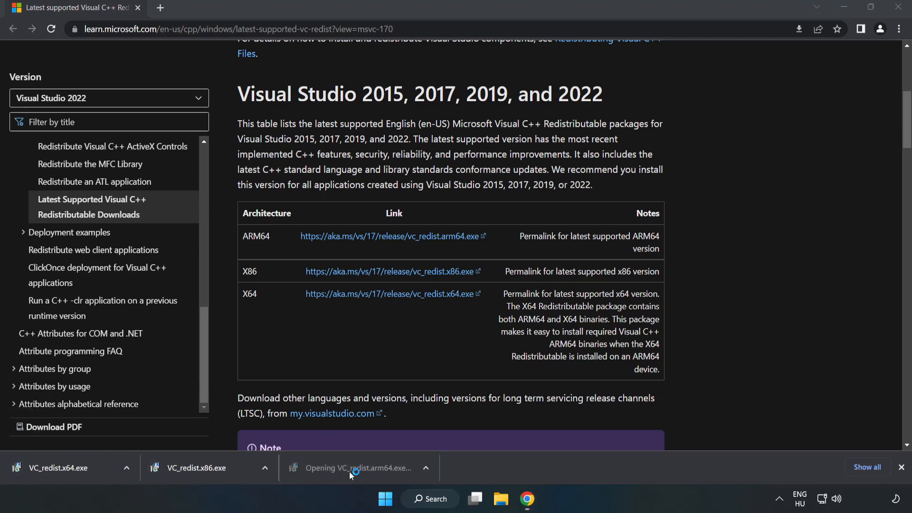
- Attempt the Arm64 redistributable install, which fails as unsupported, and close it
left_click(353, 467)
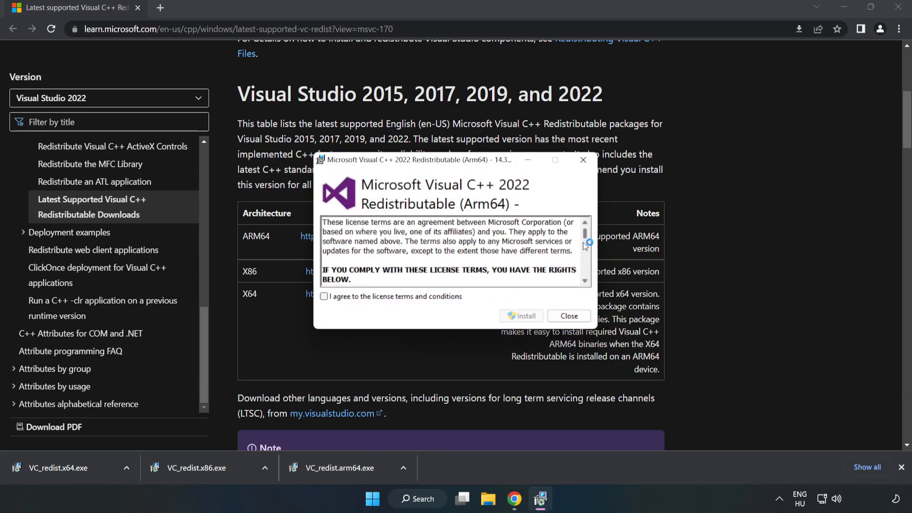
left_click(324, 296)
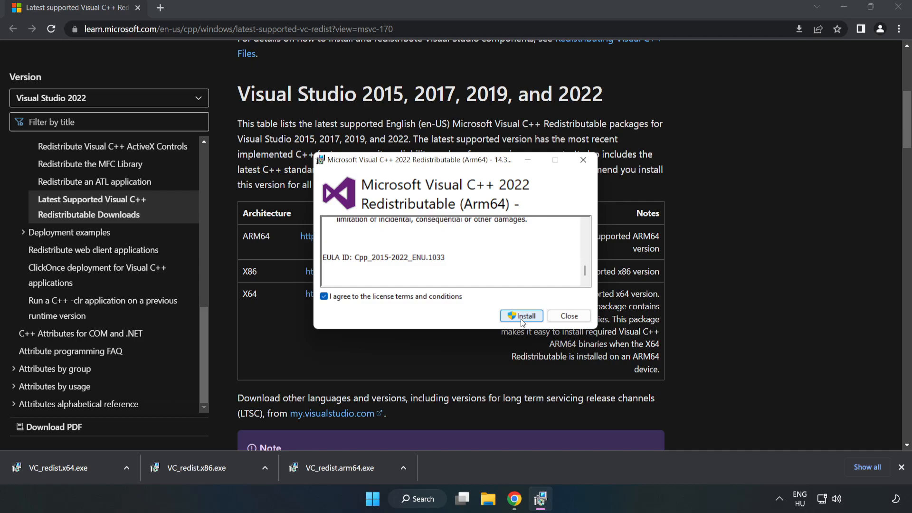
left_click(521, 317)
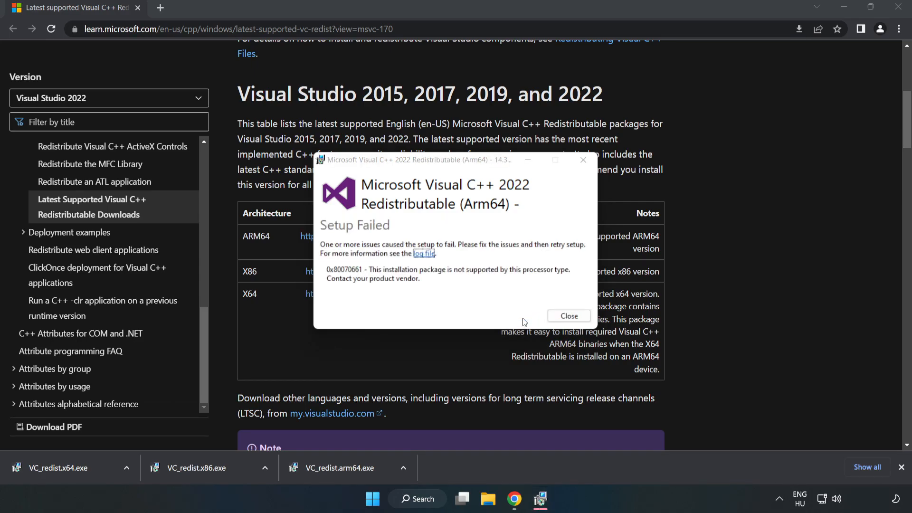
mouse_move(438, 269)
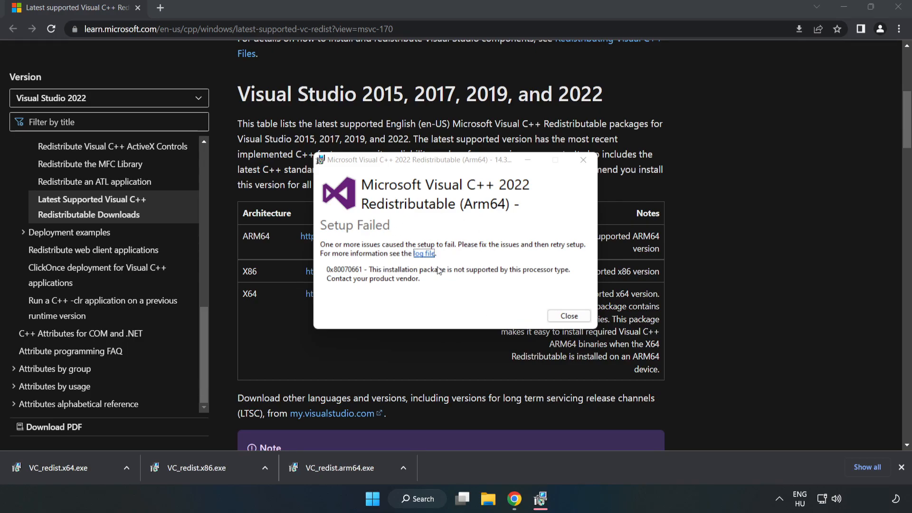
left_click(569, 316)
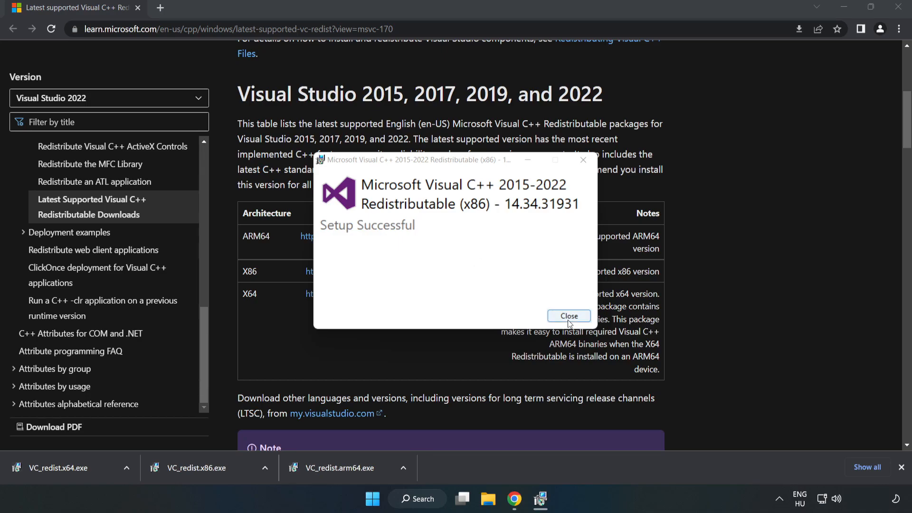
- Finish the x86 install, then install VC_redist.x64.exe and close without restarting yet
left_click(568, 317)
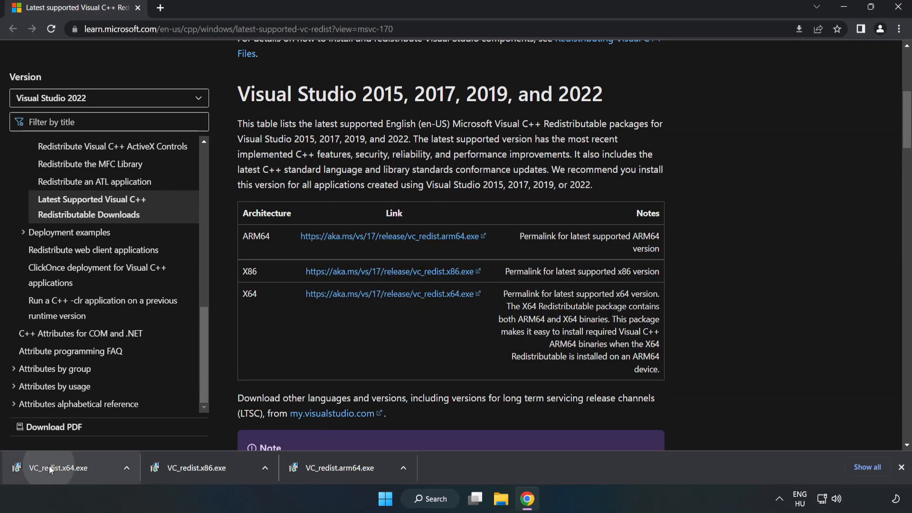
left_click(52, 469)
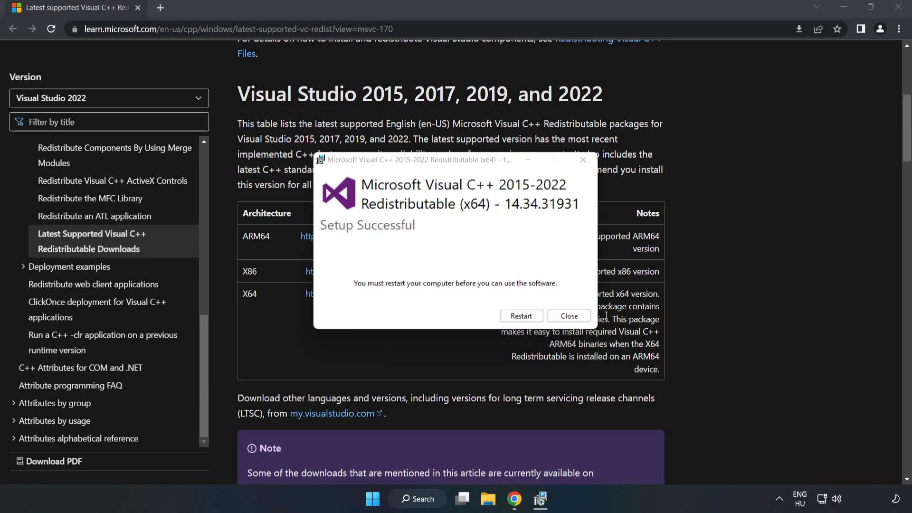
left_click(569, 316)
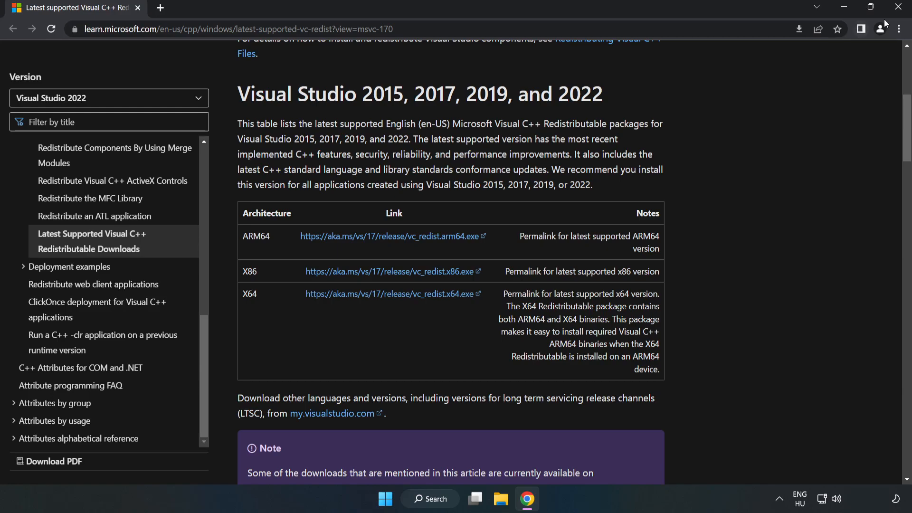
mouse_move(896, 7)
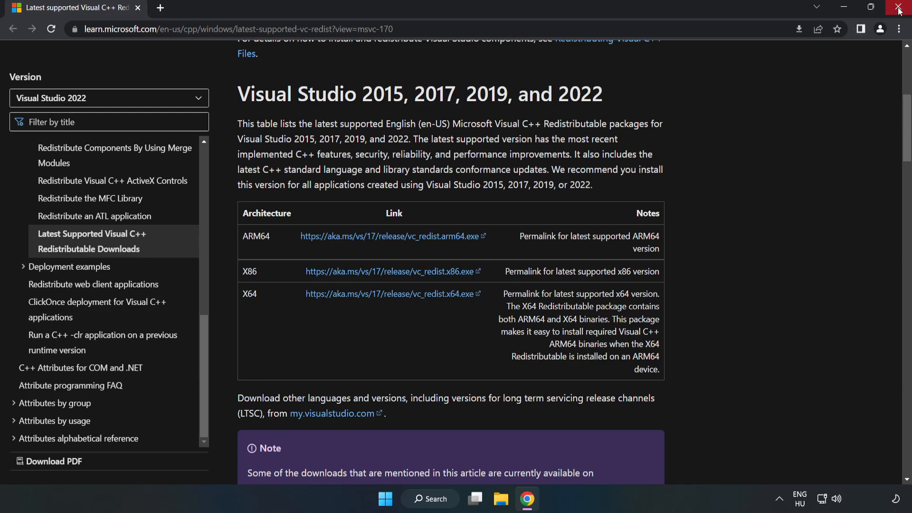
- Close Chrome and bring up the Start menu's power options with Restart available
left_click(898, 6)
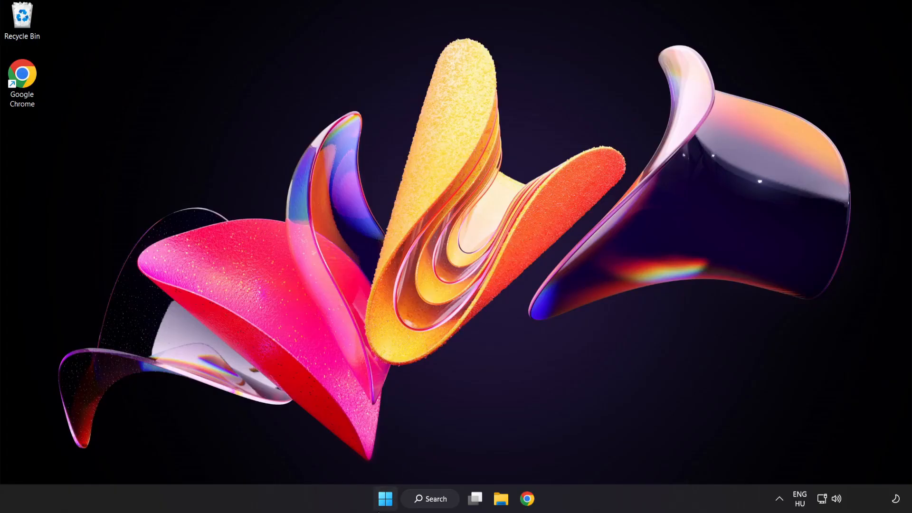
left_click(385, 512)
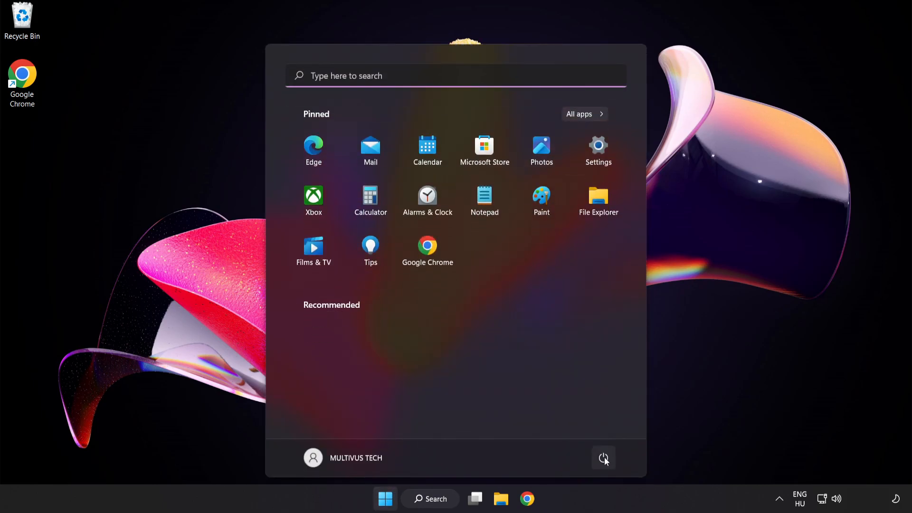
left_click(603, 458)
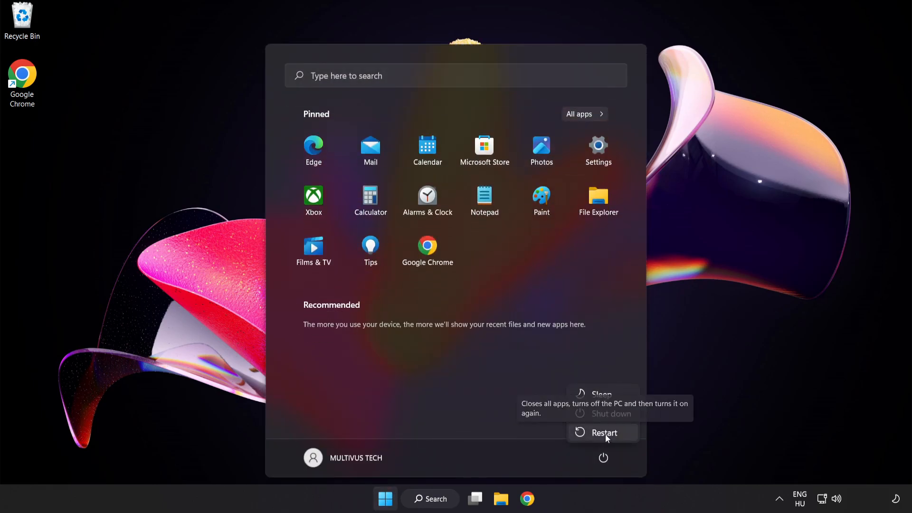